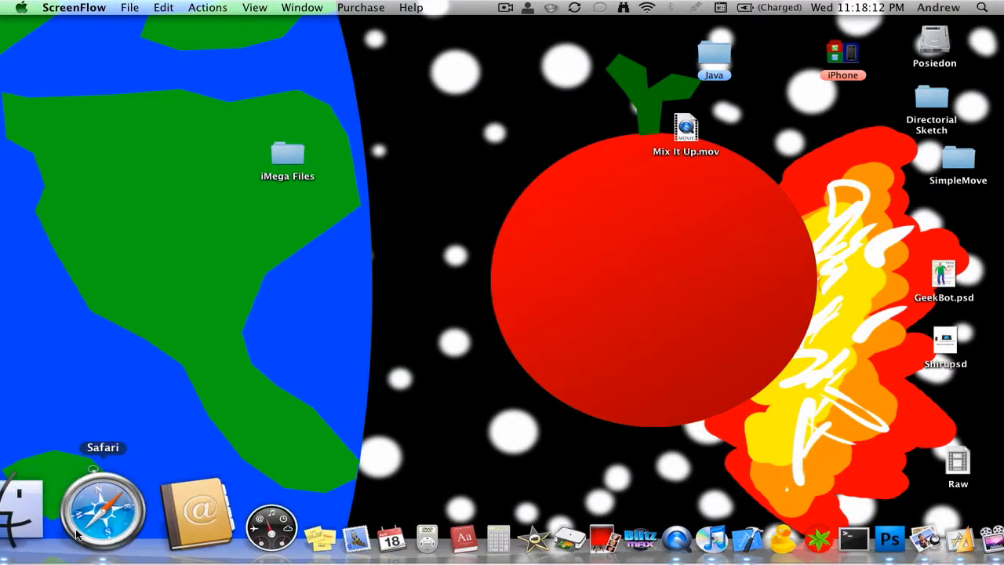
Launch Safari with a browser window and start a web search
left_click(103, 509)
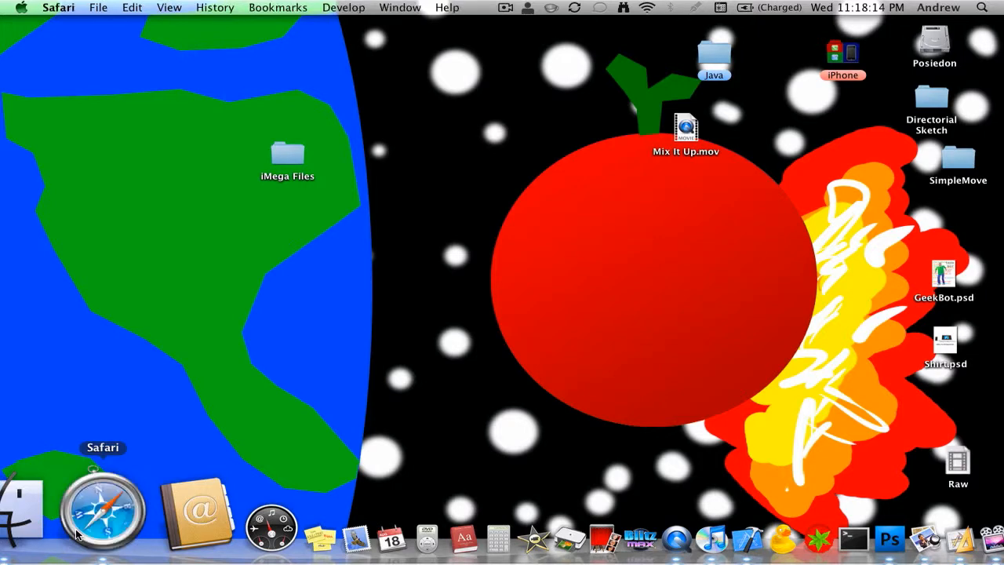
left_click(103, 509)
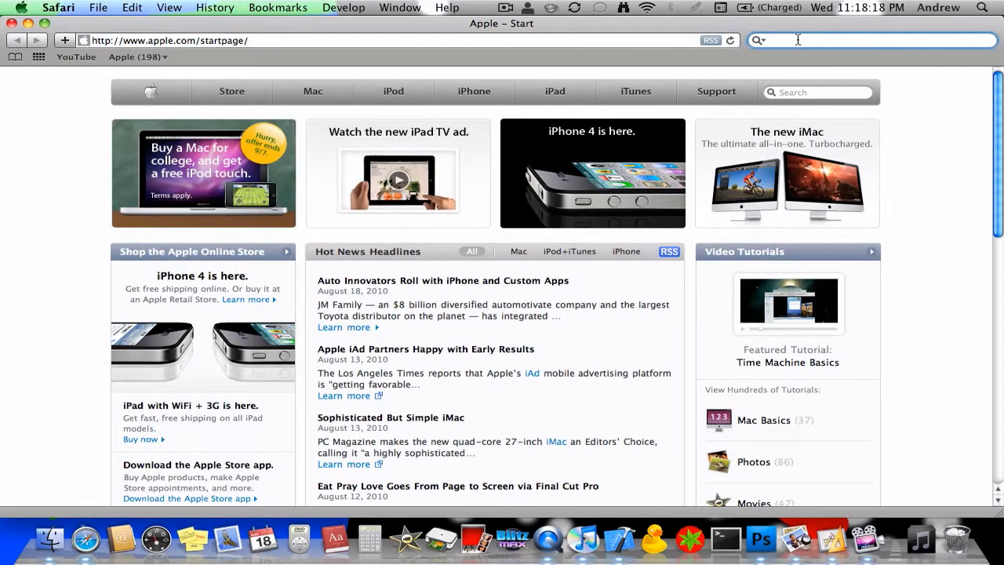
left_click(871, 40)
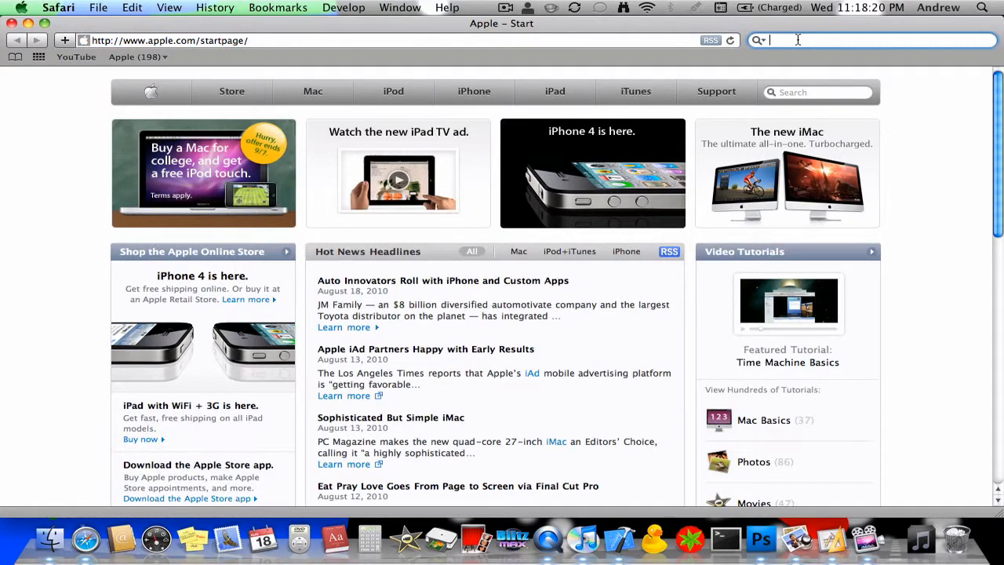
Search Google Images for 'Happy Face.png' and open the large grinning face result
type("Happy")
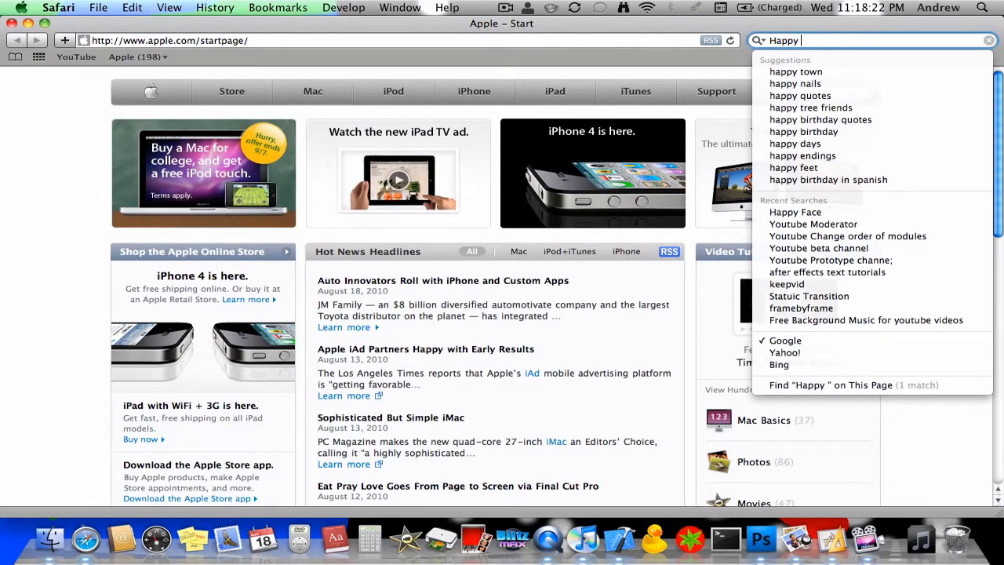
left_click(795, 212)
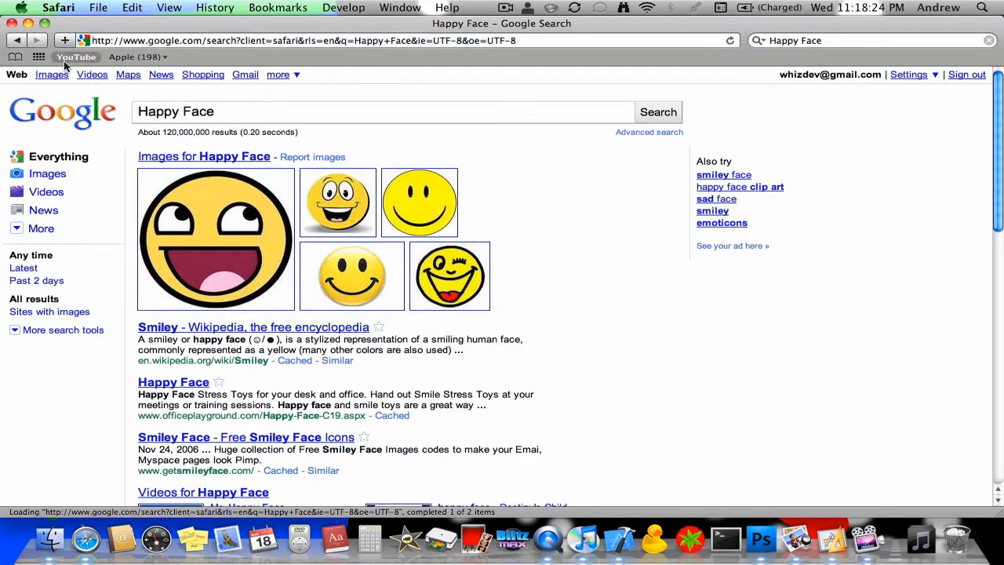
left_click(52, 74)
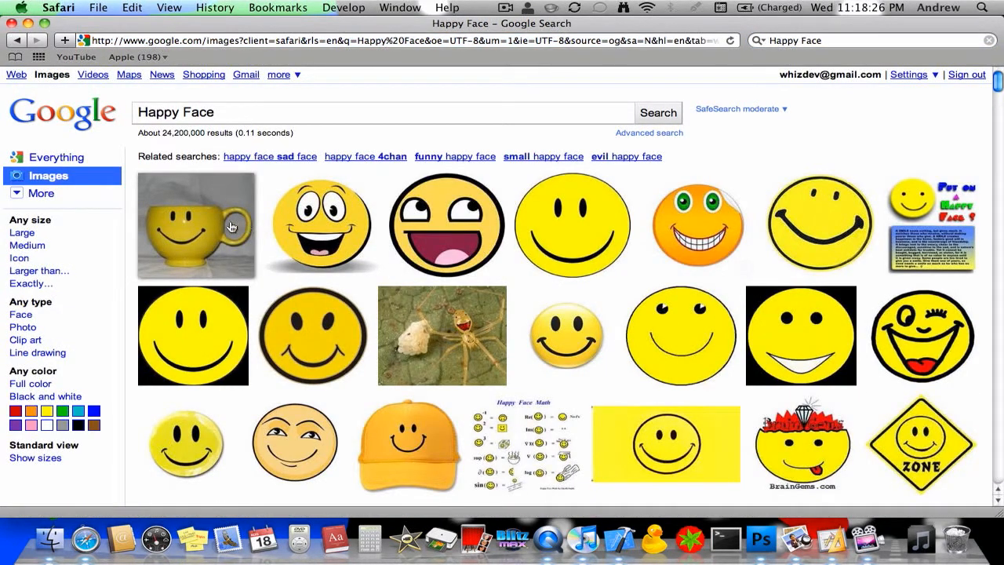
mouse_move(234, 105)
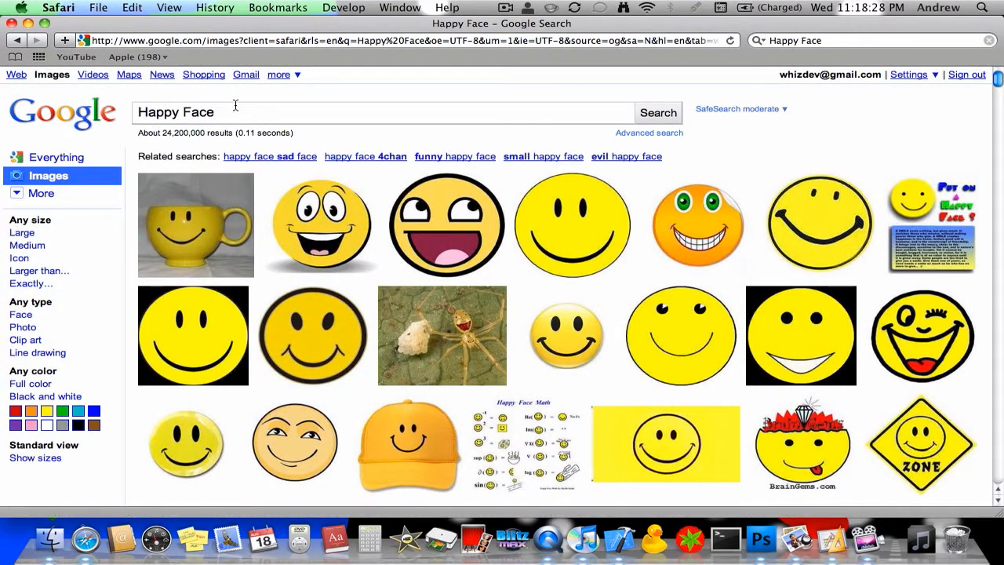
type(".png")
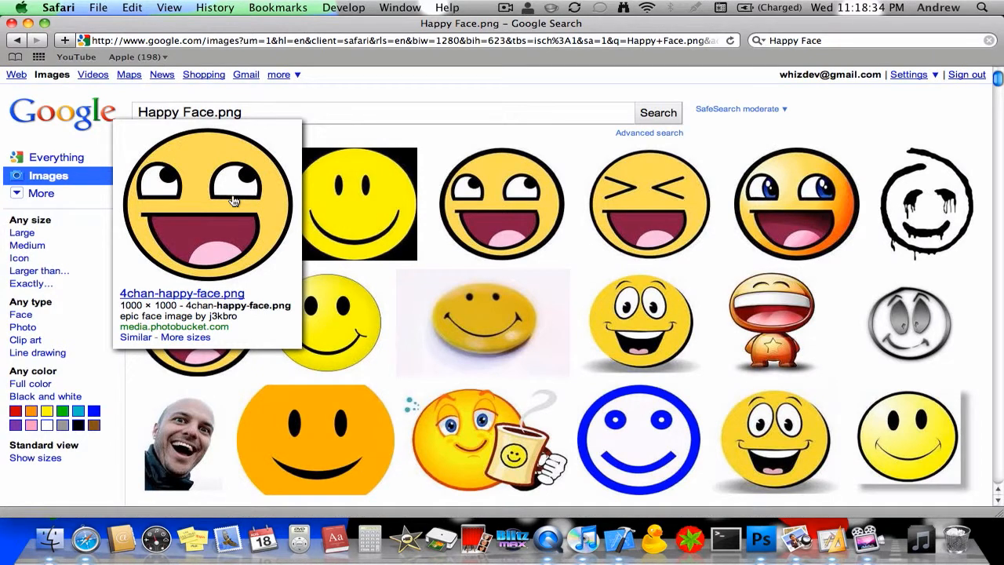
left_click(208, 204)
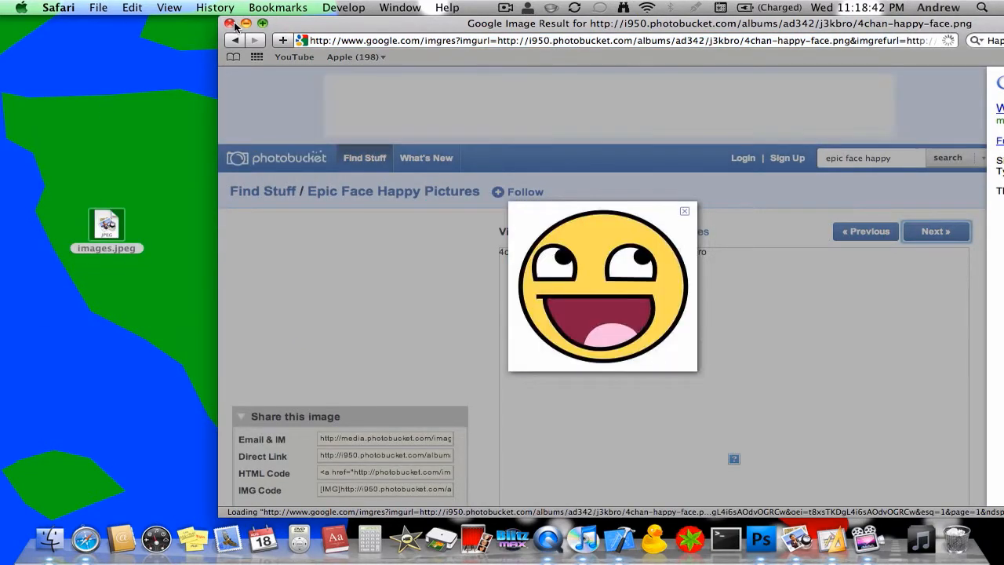
Close the Safari window and rename images.jpeg on the desktop to happy.jpeg
left_click(230, 24)
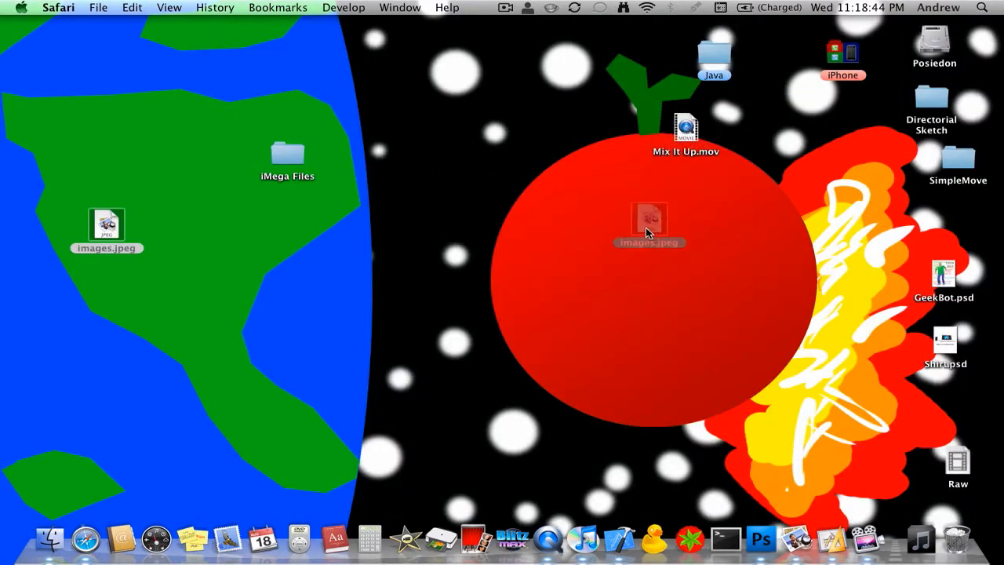
left_click_drag(106, 227, 634, 247)
type("happy")
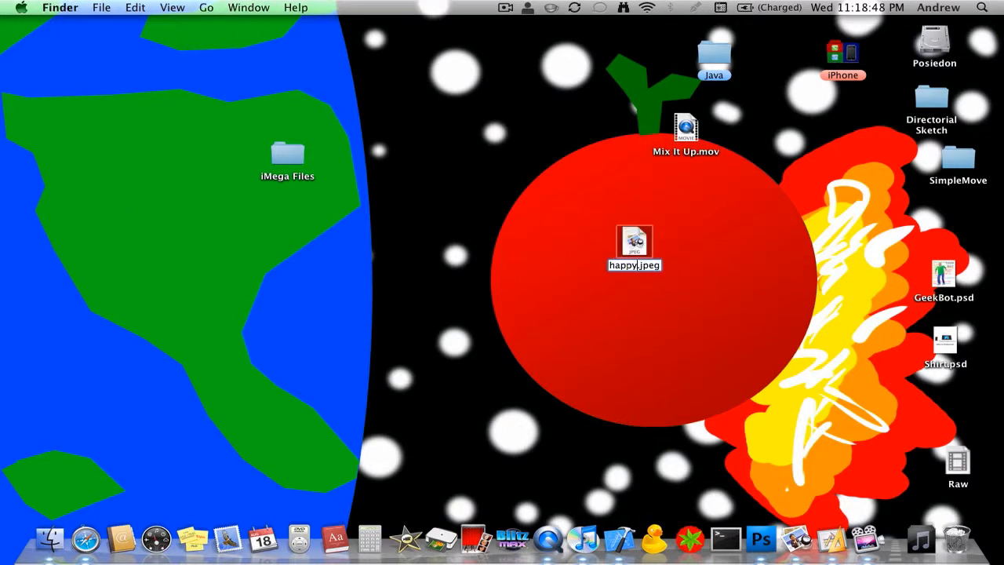
left_click(634, 243)
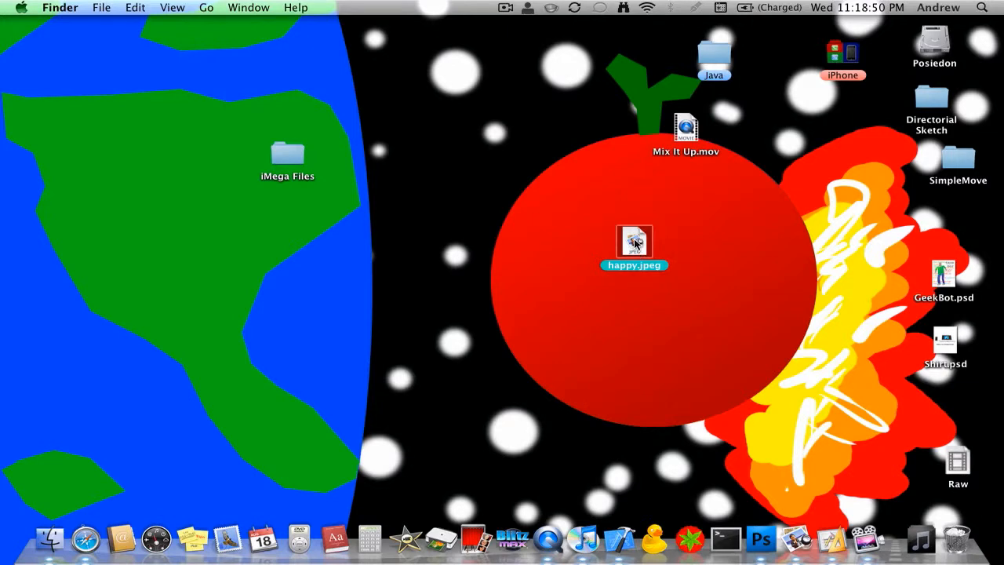
left_click_drag(634, 247, 726, 235)
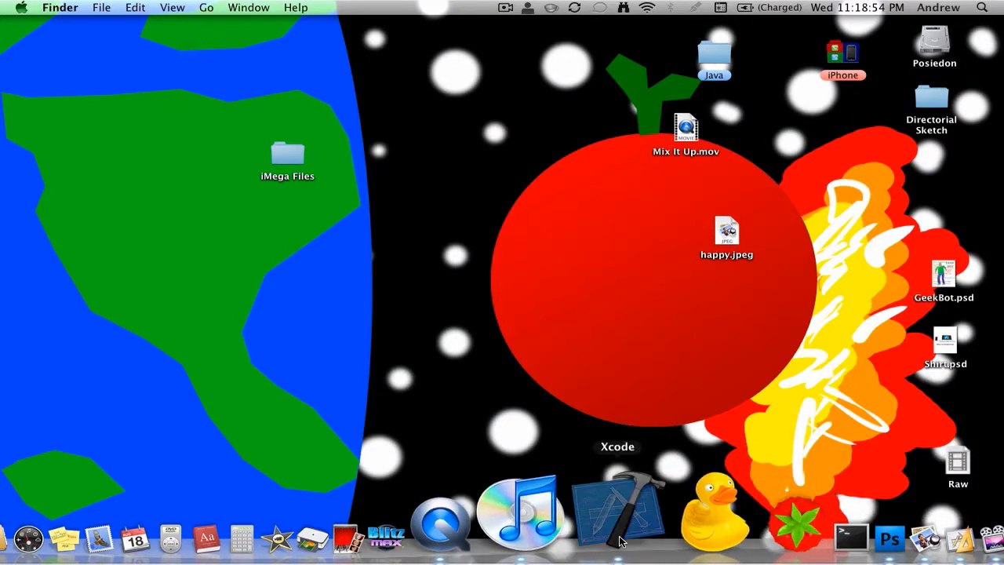
Create a new View-based Application iPhone project named SimpleMove
left_click(100, 7)
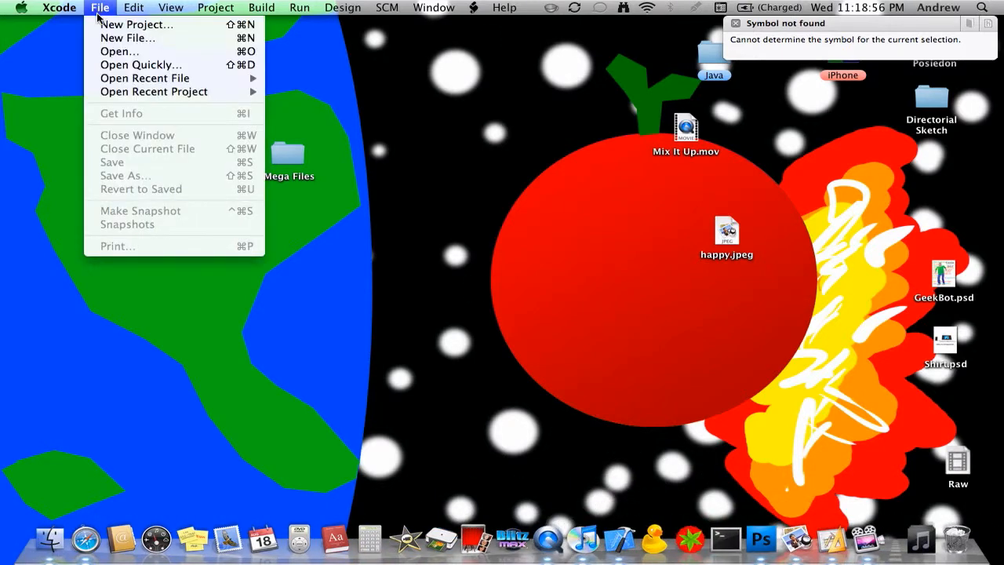
left_click(134, 25)
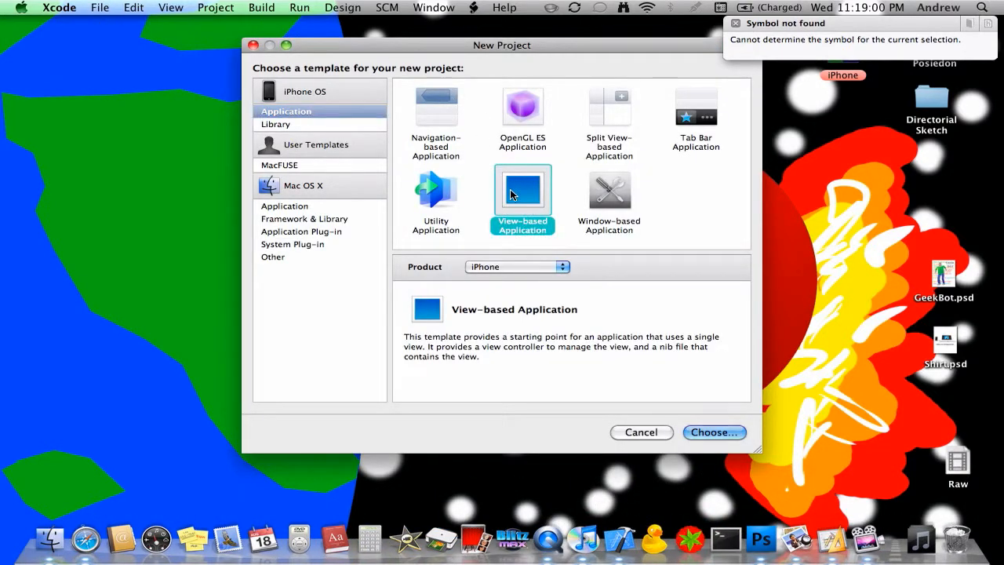
left_click(713, 432)
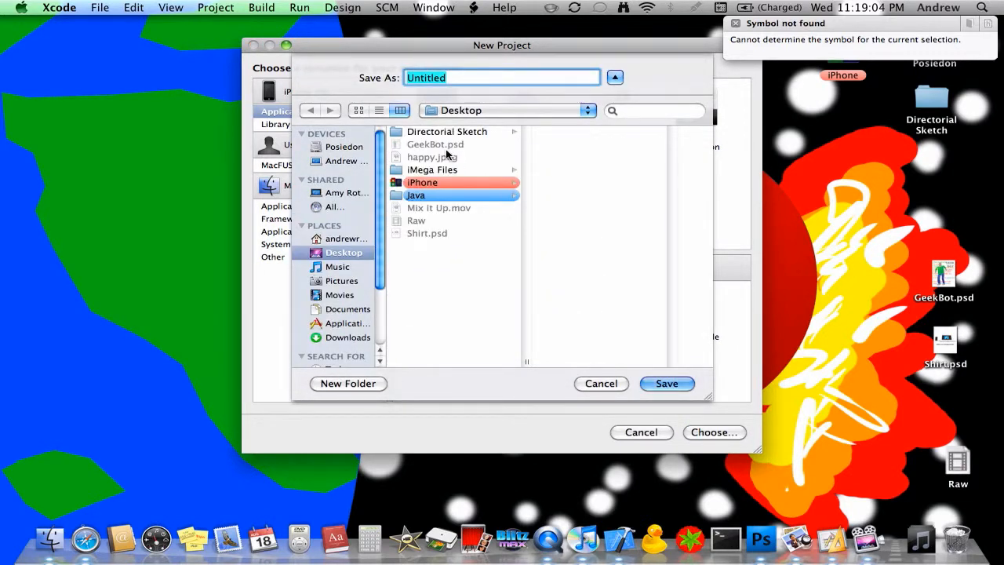
type("SimpleMovr")
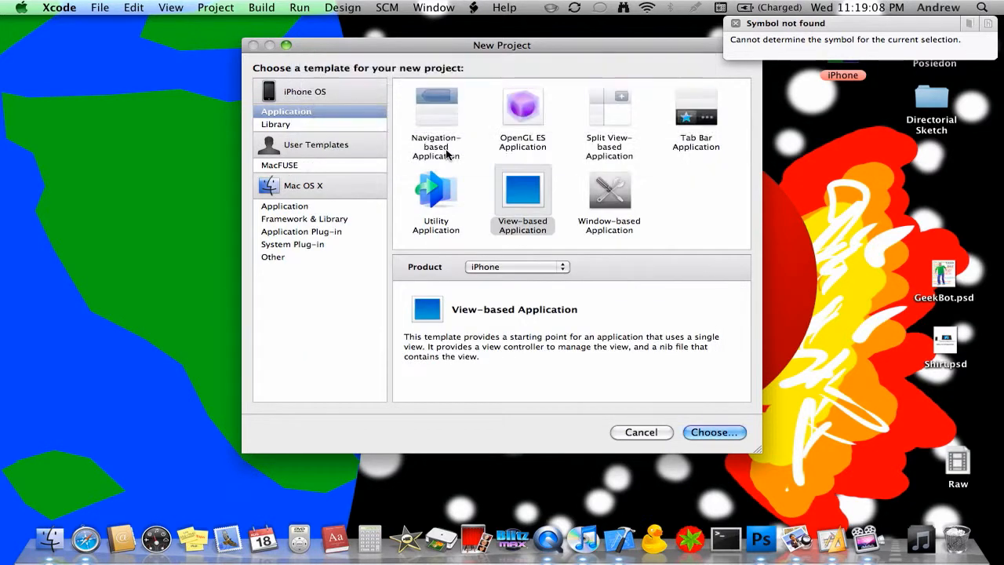
left_click(713, 433)
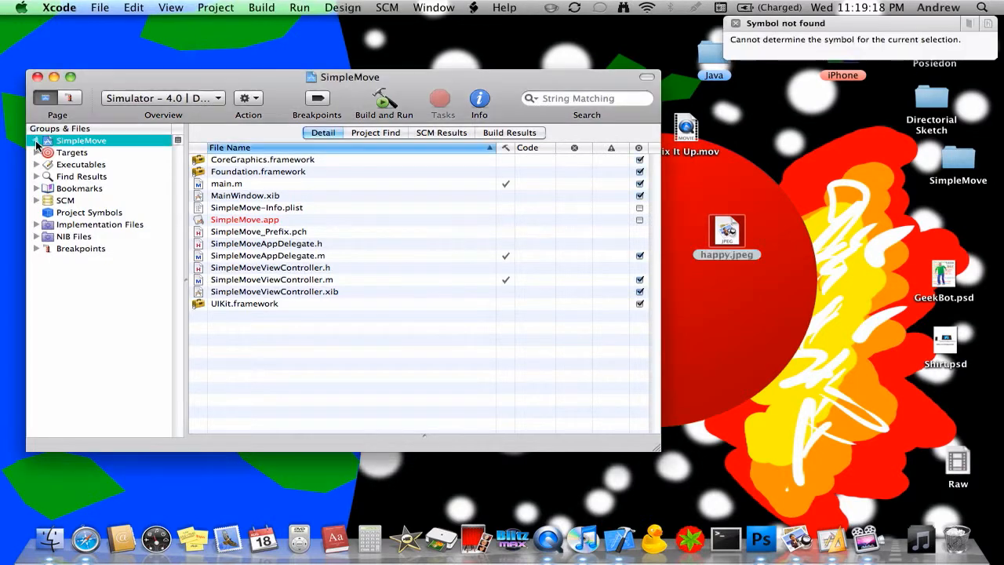
Add happy.jpeg from the Desktop into SimpleMove's Resources group and expand NIB Files
left_click(36, 140)
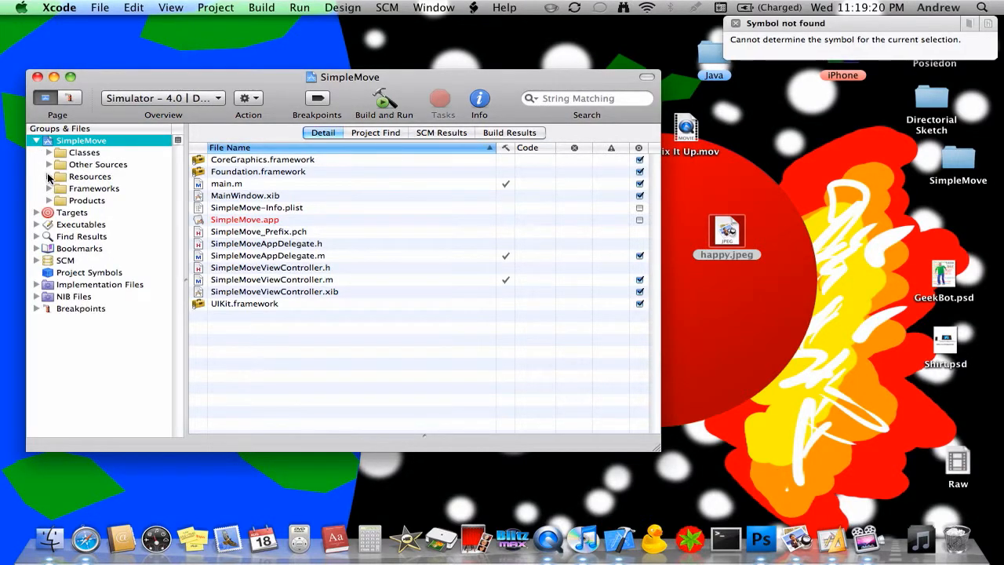
left_click(49, 176)
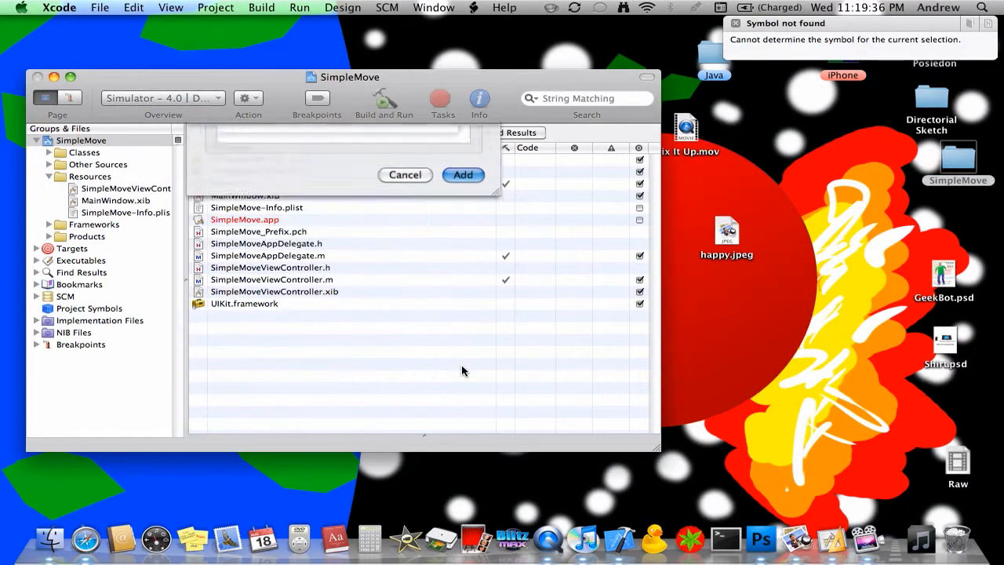
left_click(463, 175)
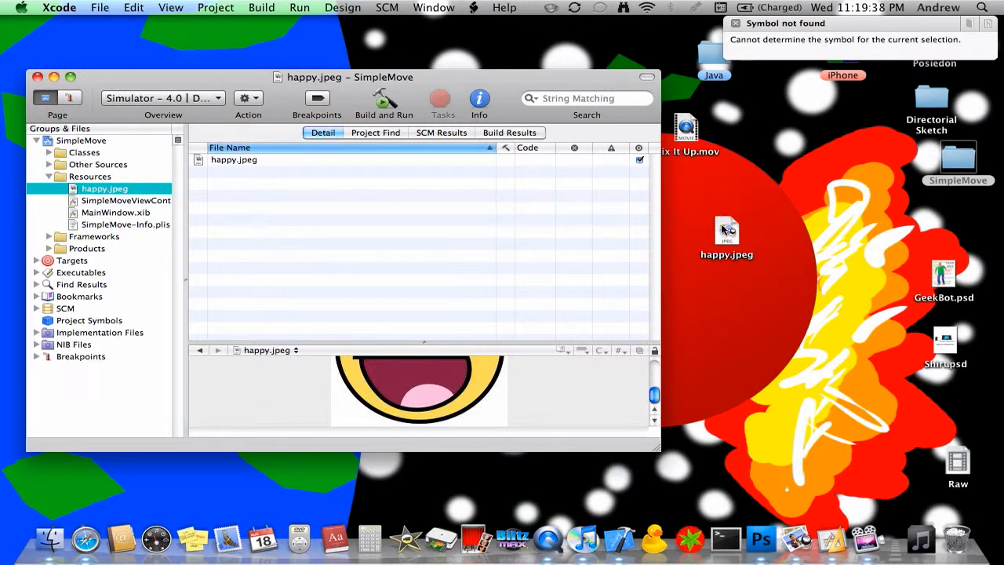
left_click(725, 235)
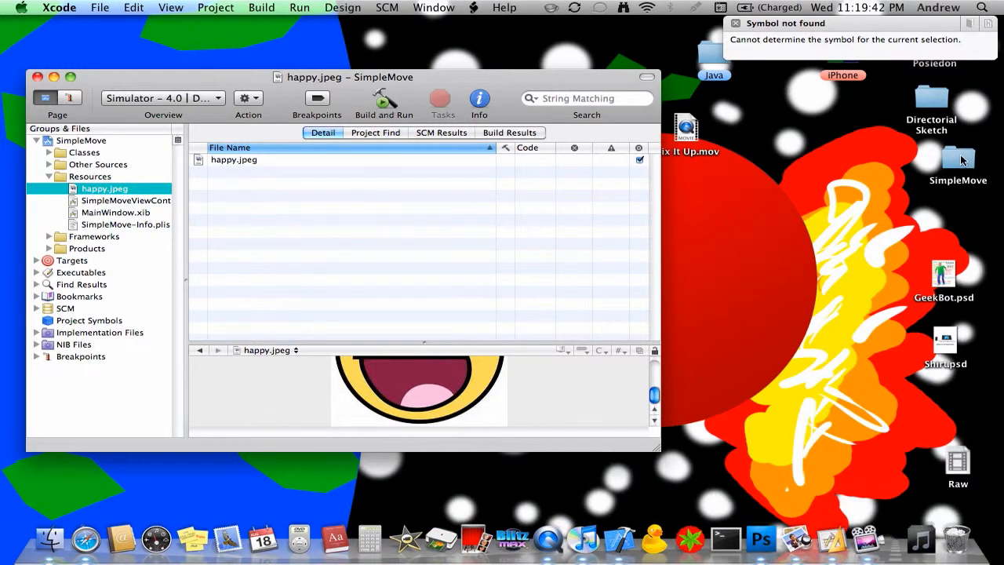
double_click(957, 161)
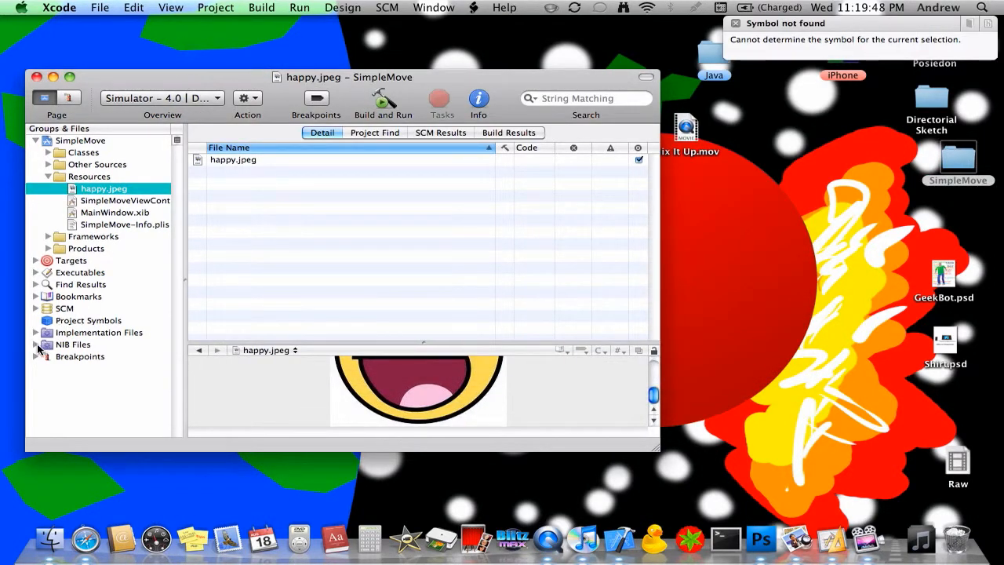
left_click(36, 344)
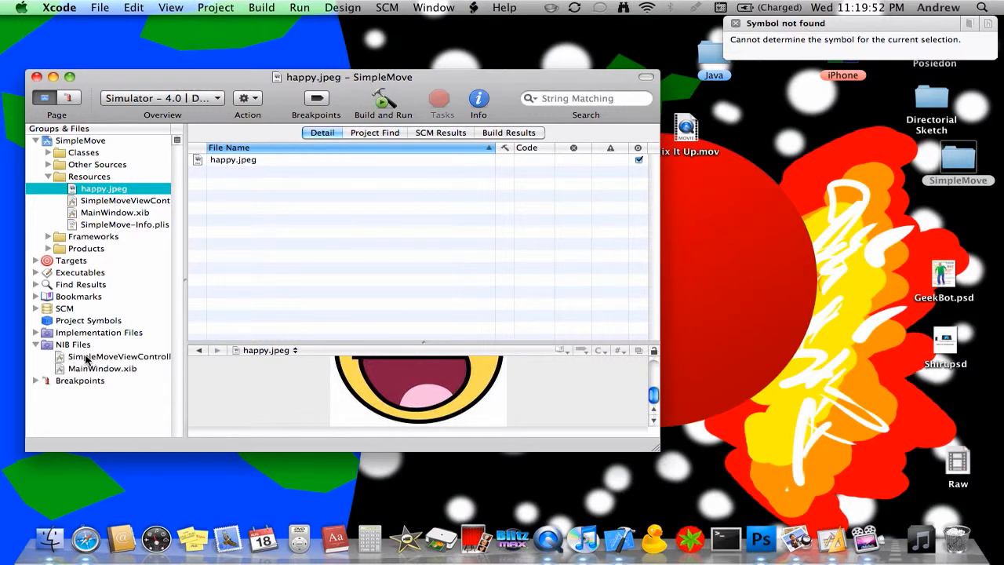
Open the view controller's interface file and resize the image view to about 222 by 188
double_click(122, 356)
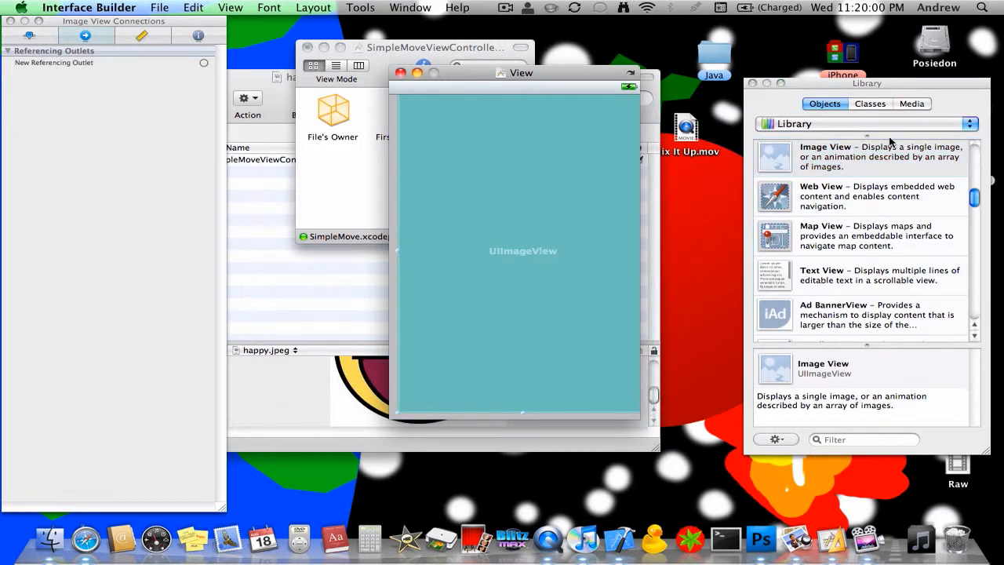
left_click(360, 7)
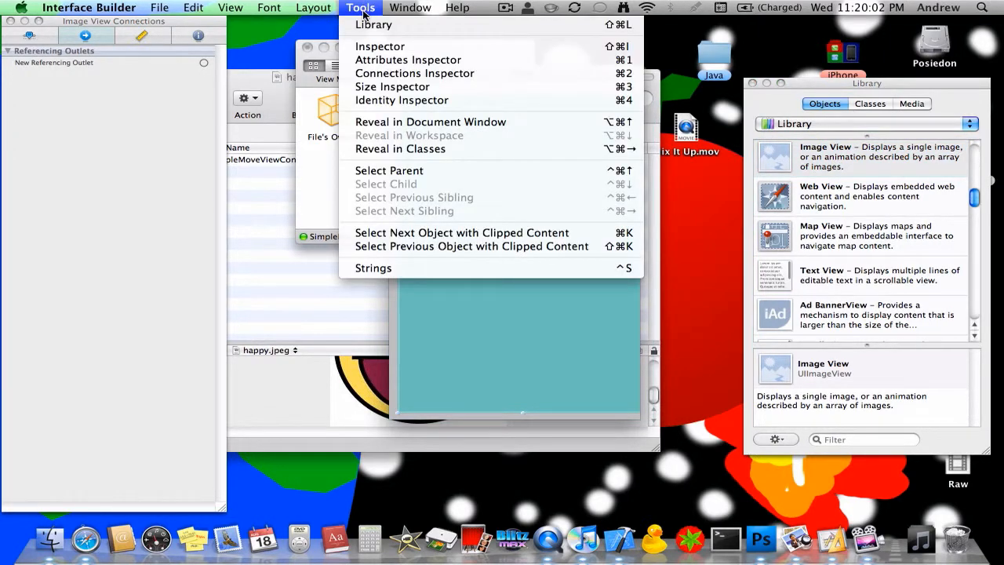
left_click(314, 7)
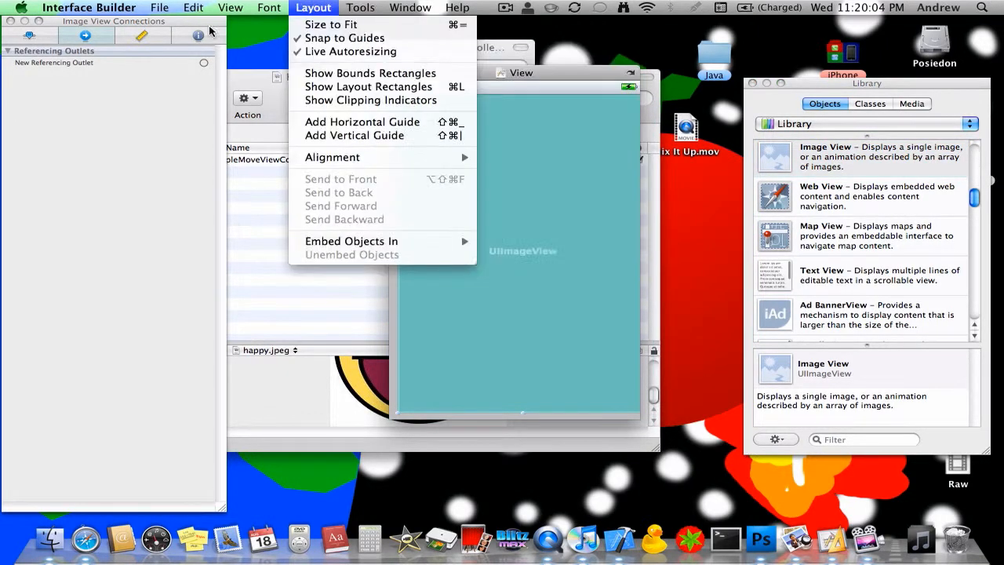
left_click(360, 7)
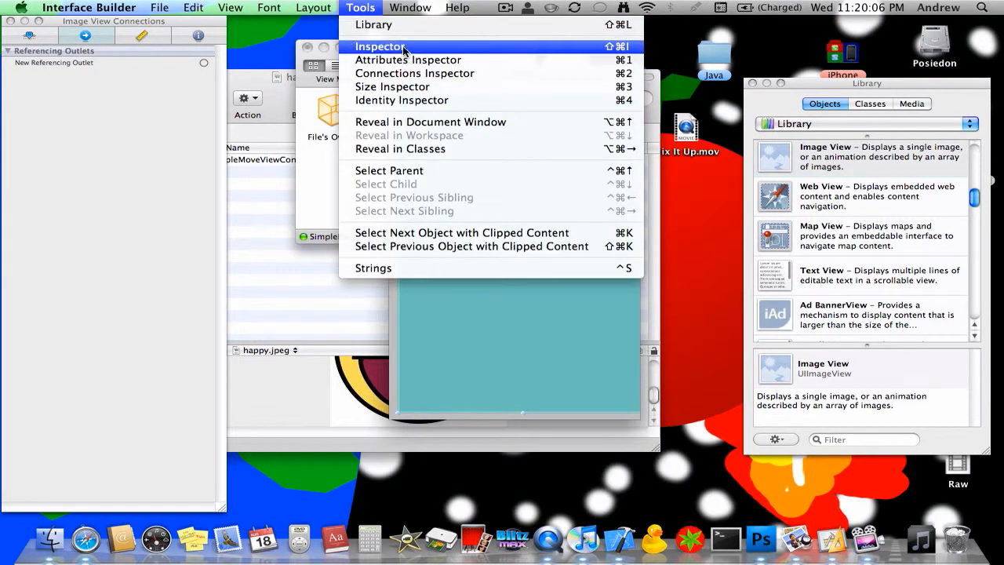
left_click(379, 46)
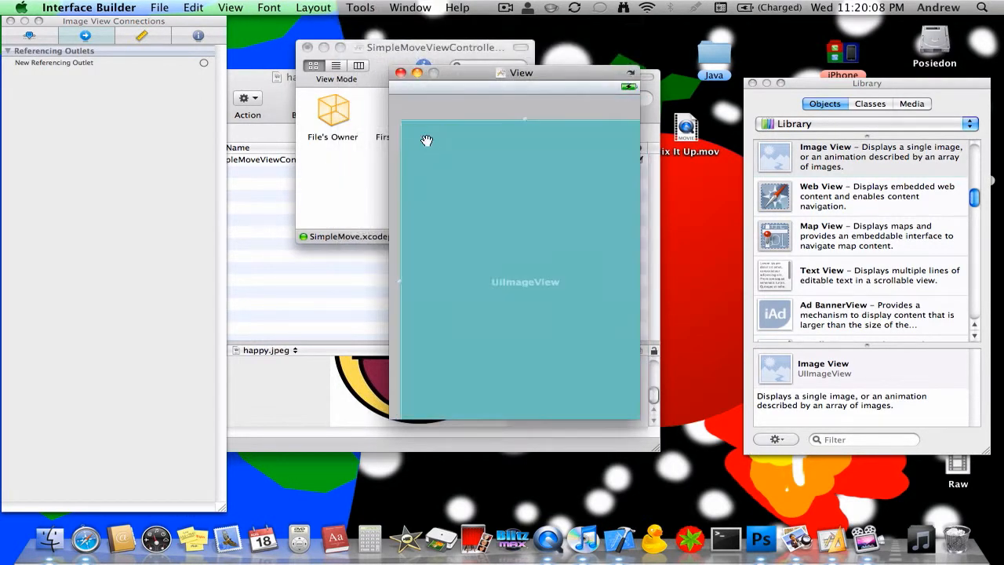
mouse_move(401, 118)
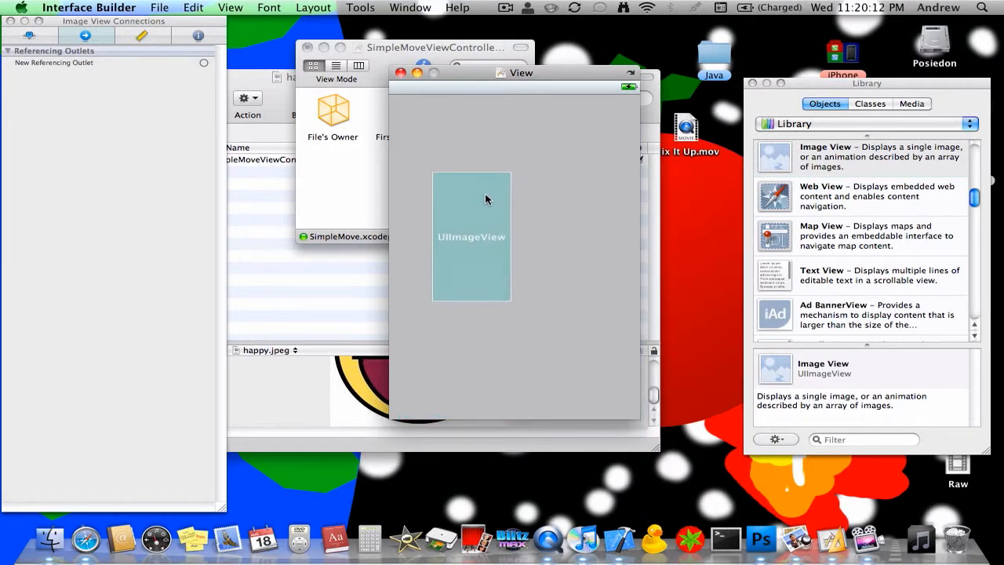
left_click_drag(511, 306, 600, 296)
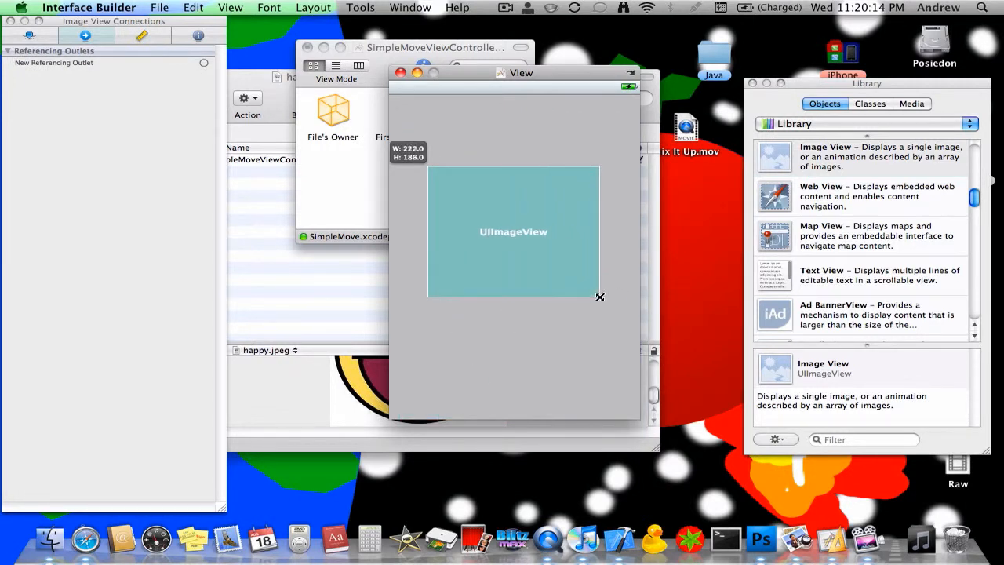
Set the image view's Image attribute to happy.jpeg
left_click(29, 36)
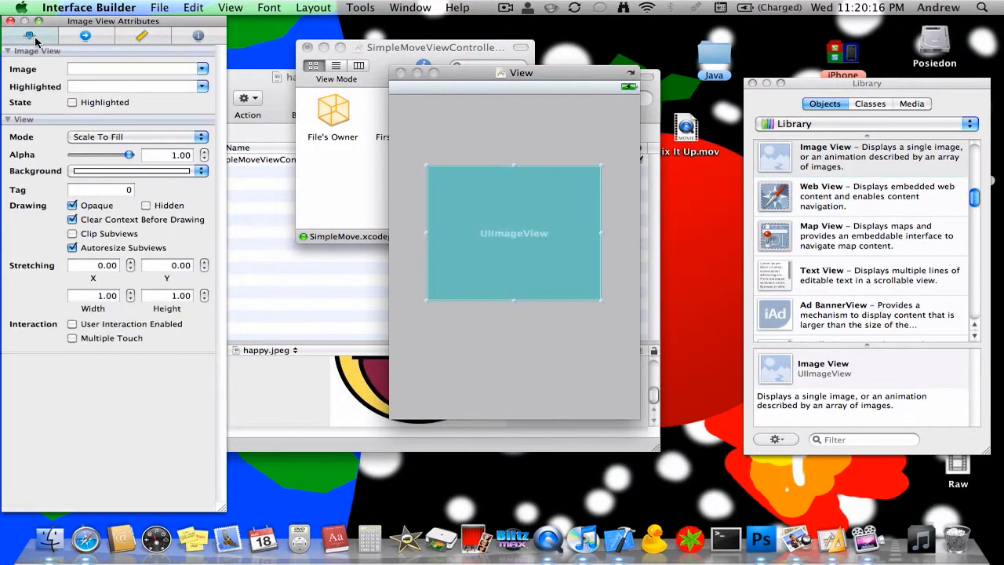
left_click(134, 69)
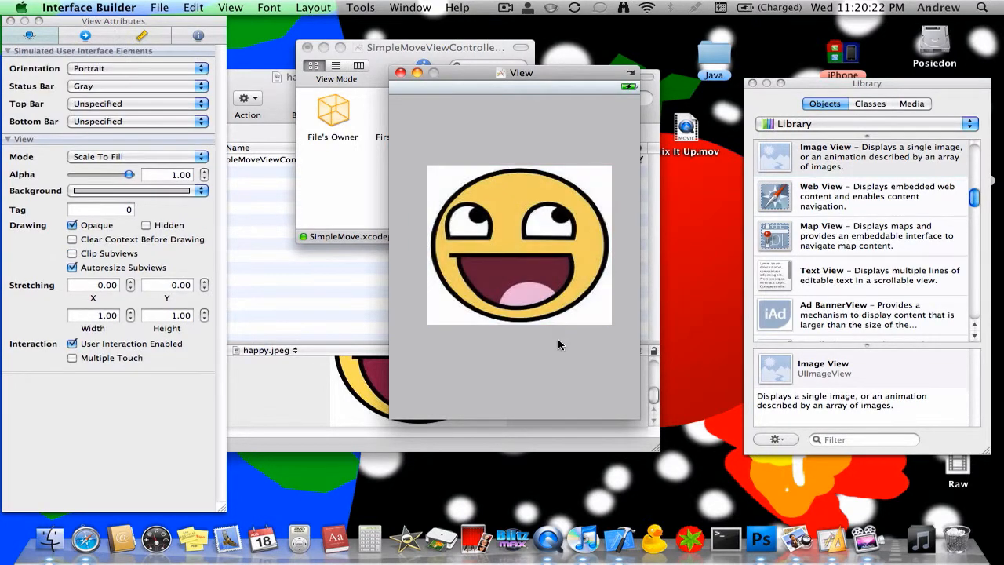
left_click(517, 243)
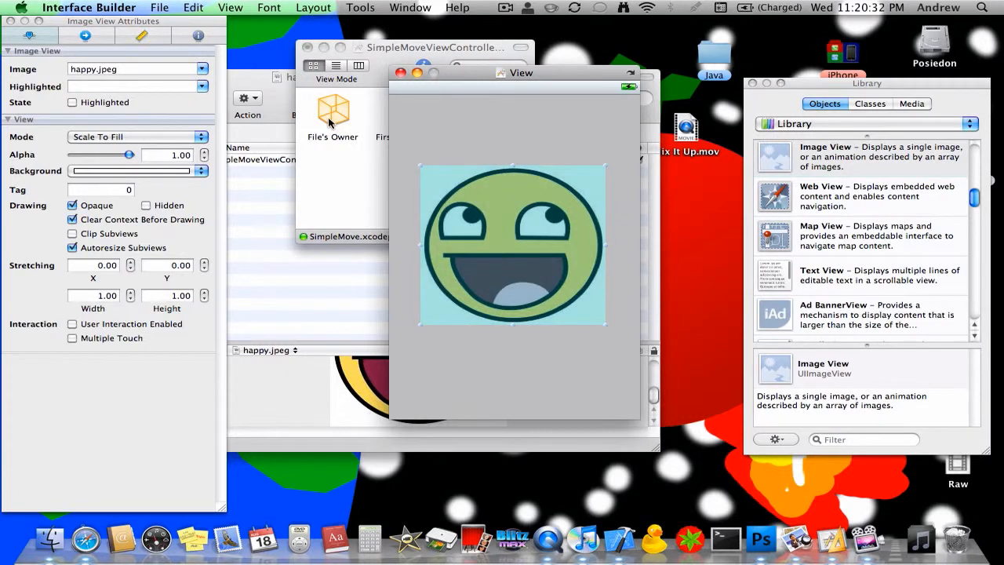
mouse_move(297, 181)
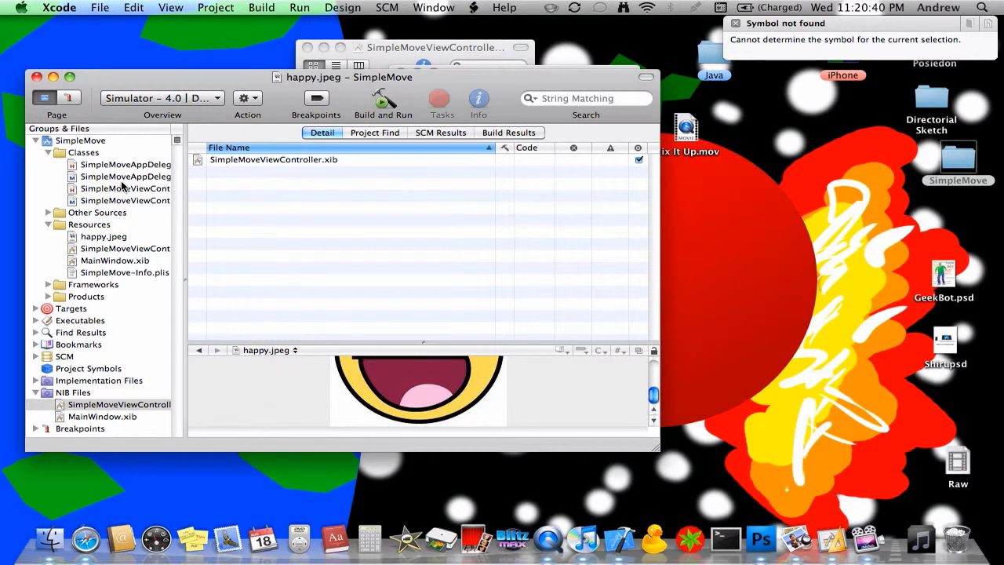
Type 'IBOutlet UIImageView *happyView;' inside the SimpleMoveViewController.h interface braces
left_click(125, 188)
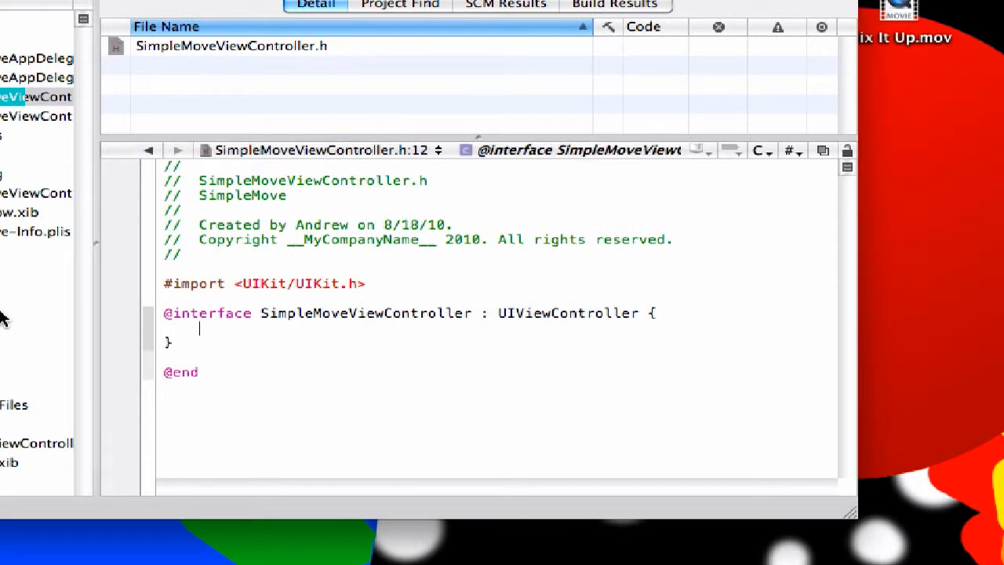
mouse_move(255, 337)
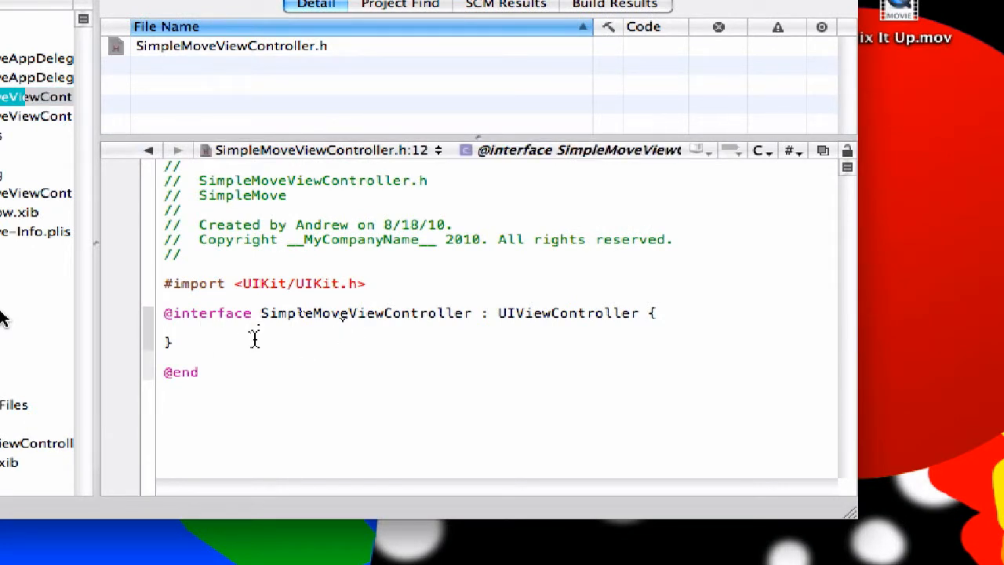
type("IBOutlet")
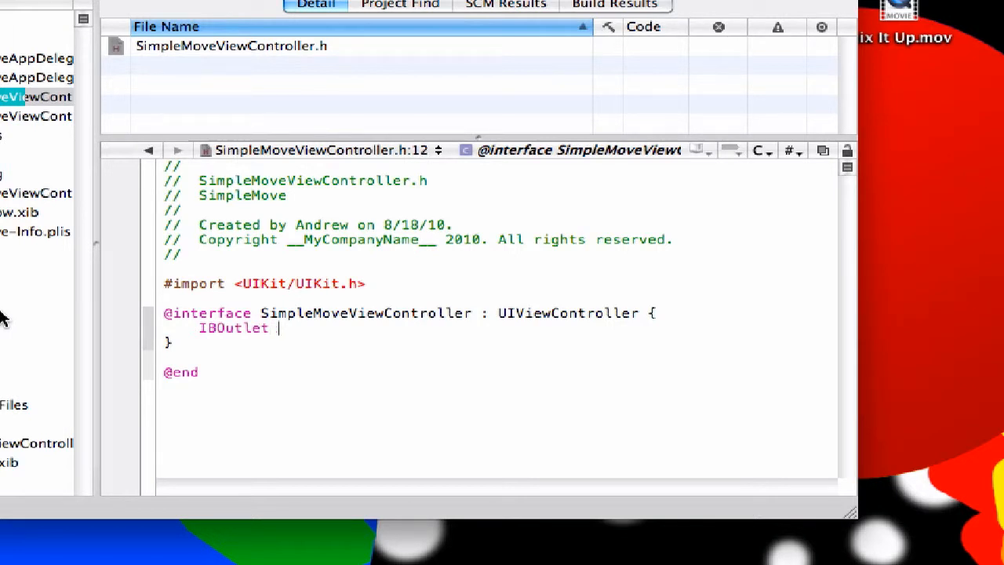
type("UIImageView")
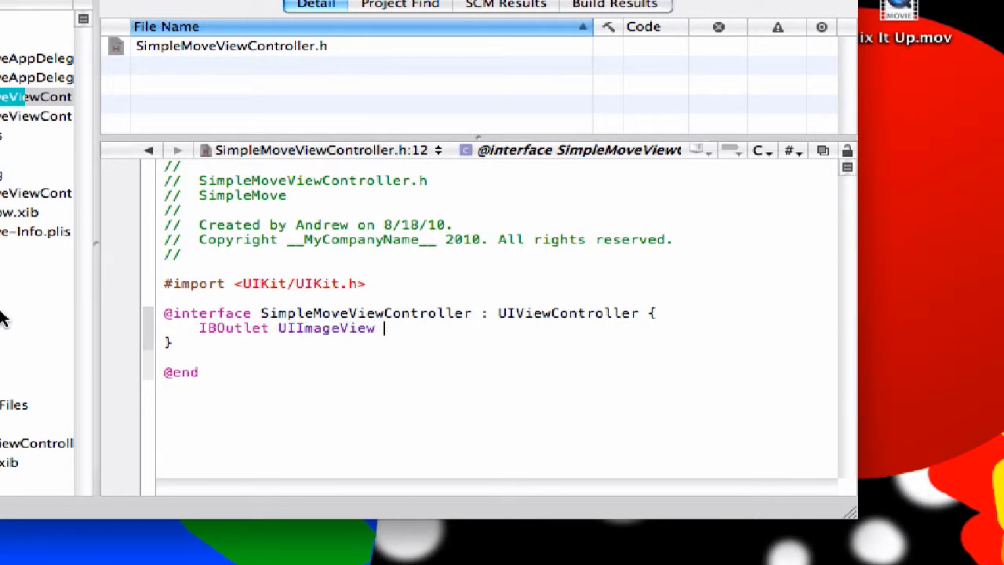
type("*happy")
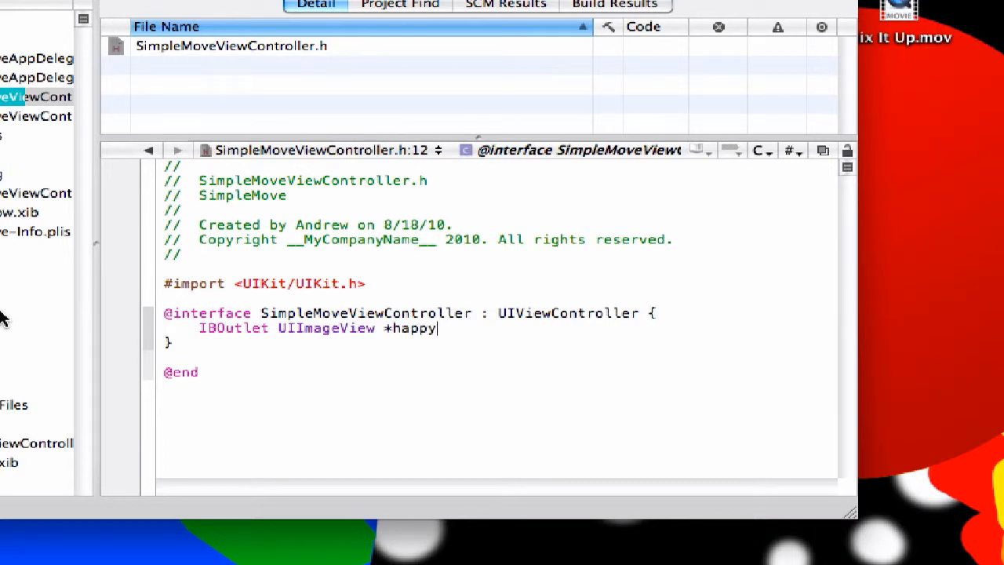
type("View;")
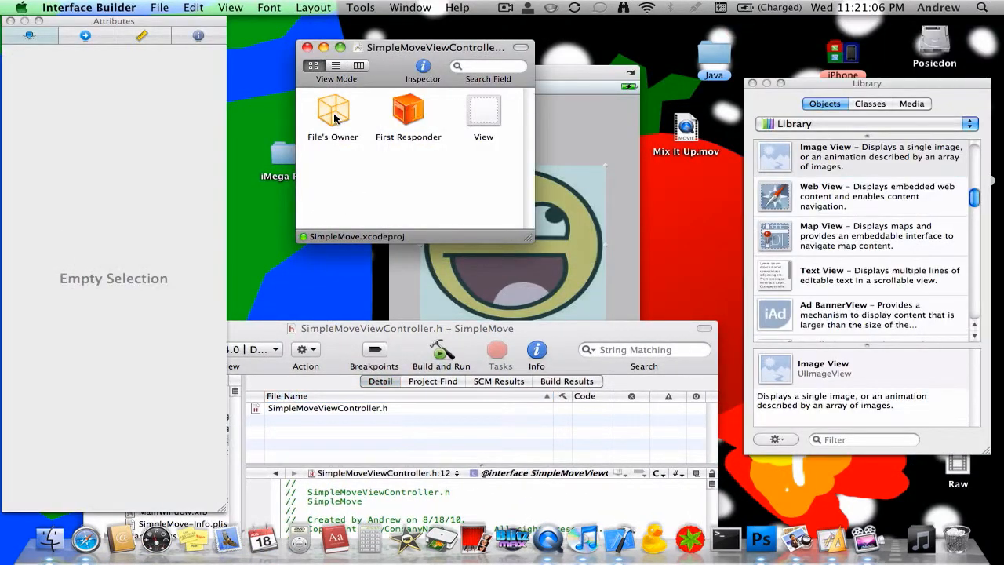
Connect File's Owner's happyView outlet to the smiley image view
left_click(332, 112)
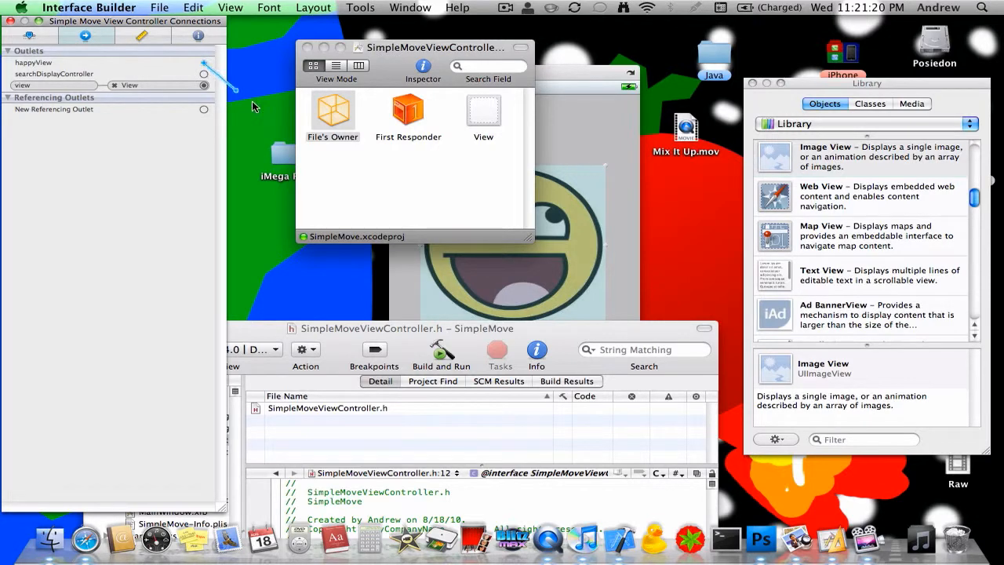
left_click_drag(204, 63, 571, 235)
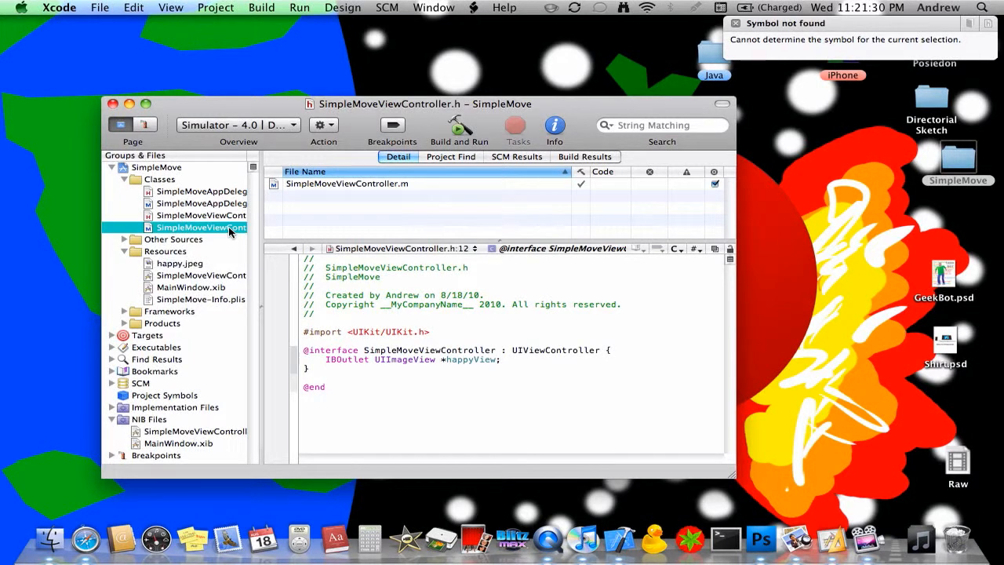
Open SimpleMoveViewController.m and delete its commented template method stubs
left_click(201, 226)
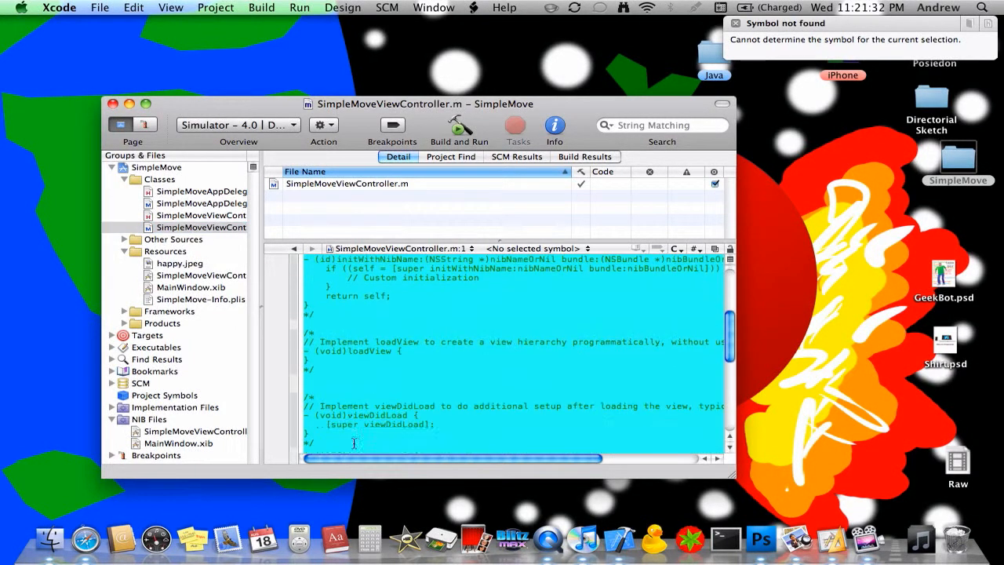
scroll("up", 3)
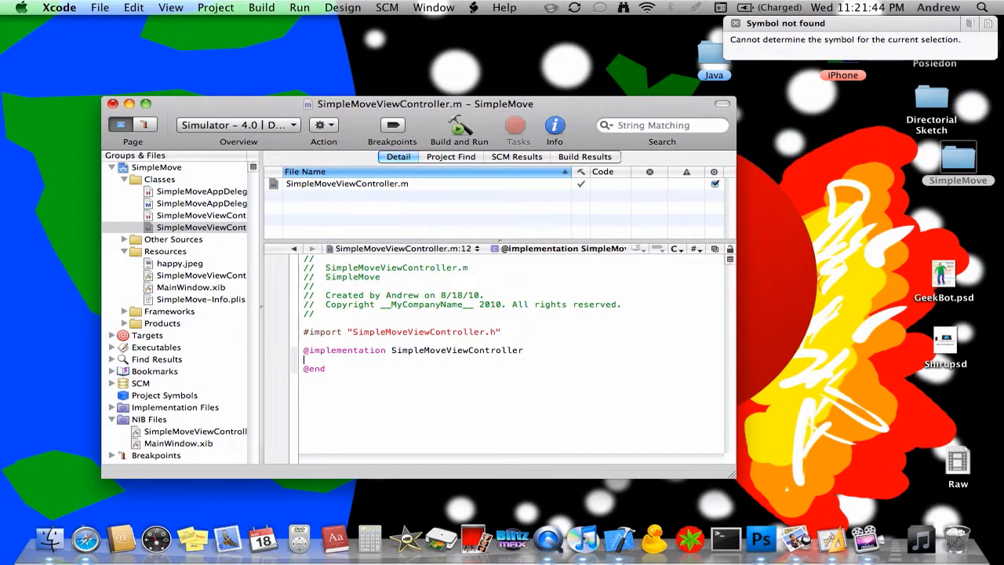
mouse_move(322, 425)
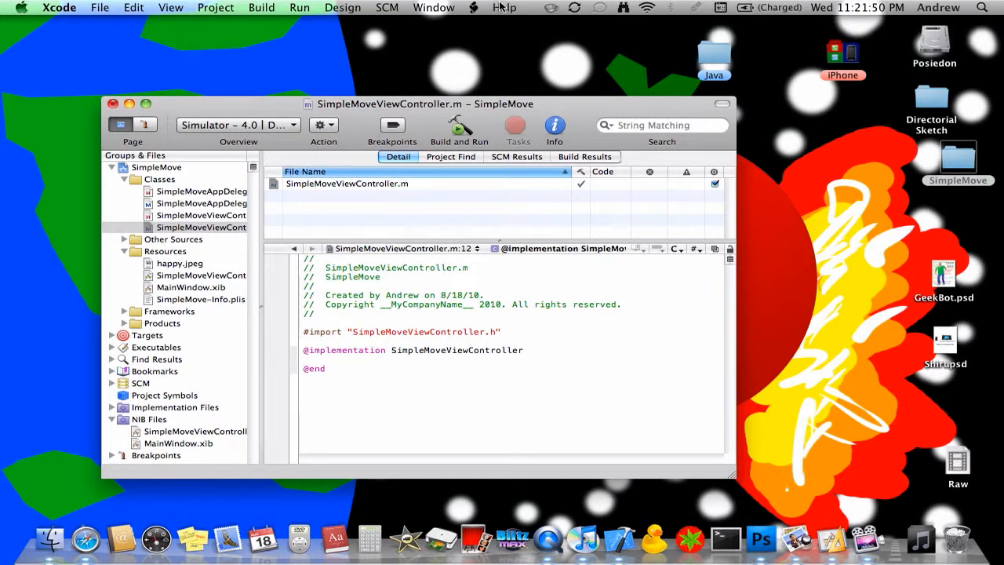
left_click(505, 8)
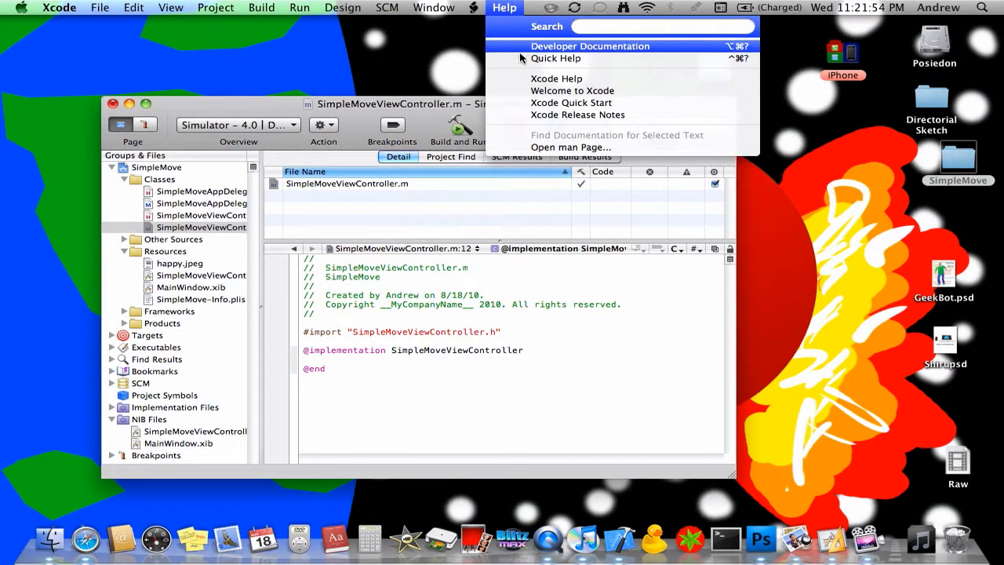
left_click(556, 58)
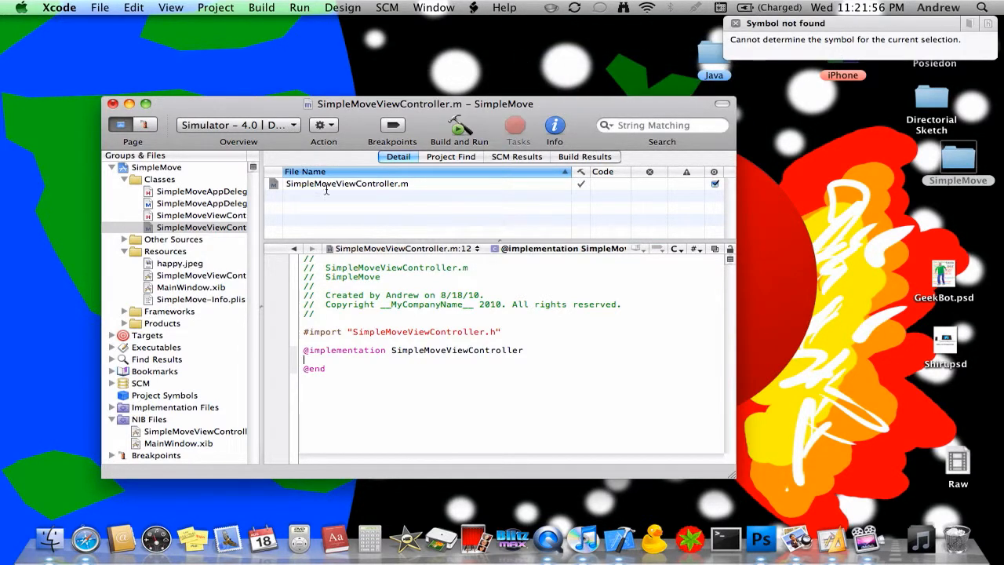
type("UIEvent *)event {")
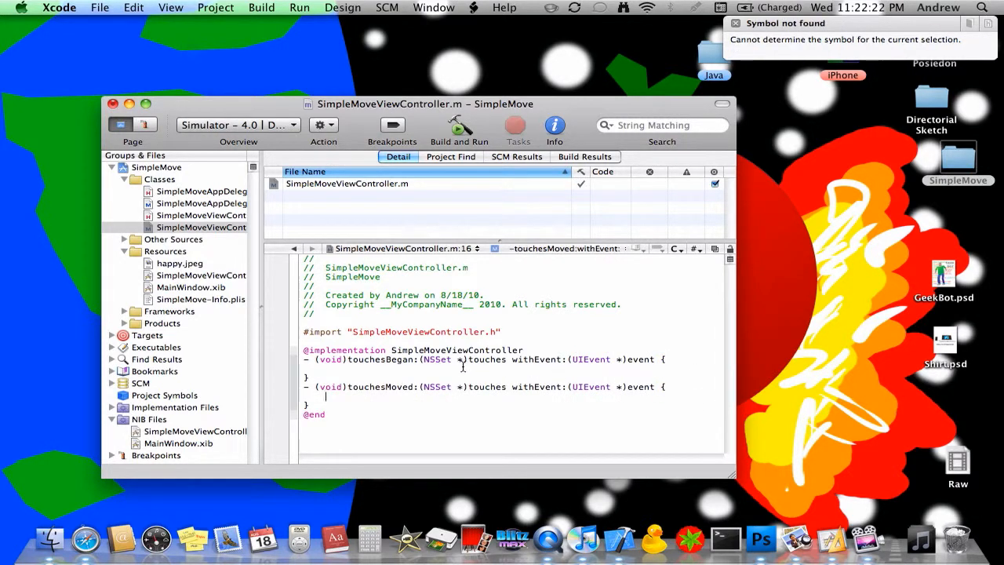
Write 'UITouch *touch = [touches anyObject];' inside touchesBegan:withEvent:
left_click(410, 359)
type("UITo")
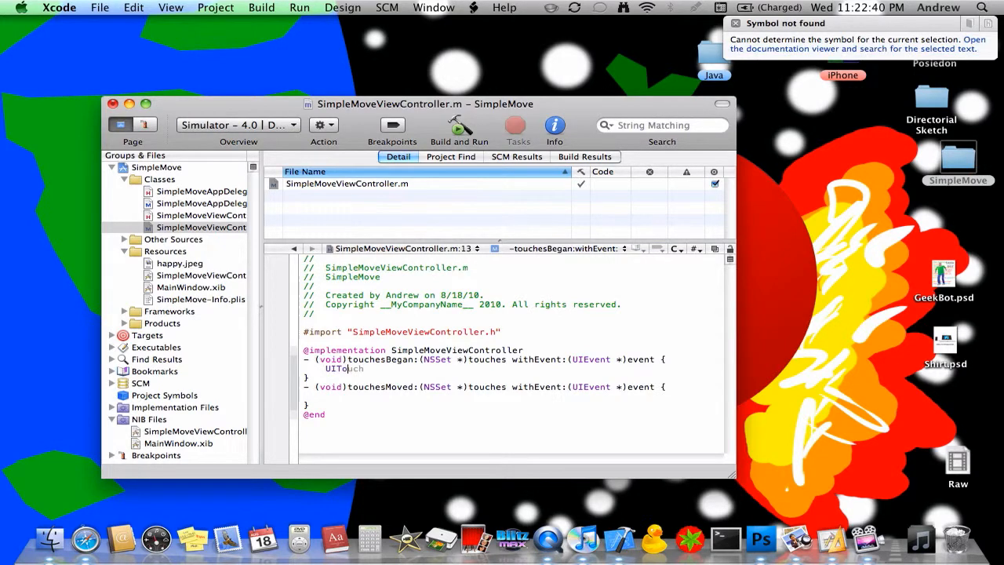
type("*")
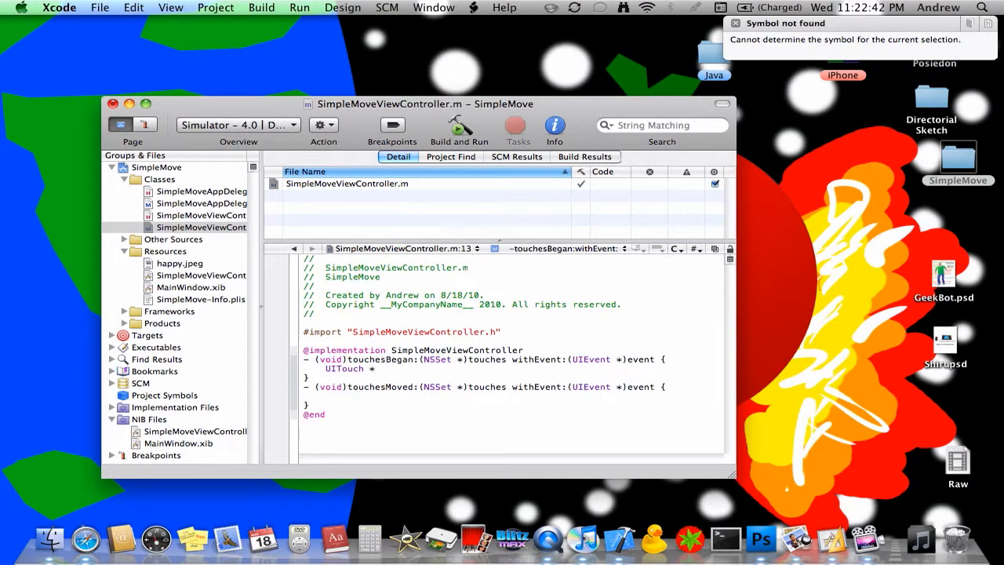
type("touch")
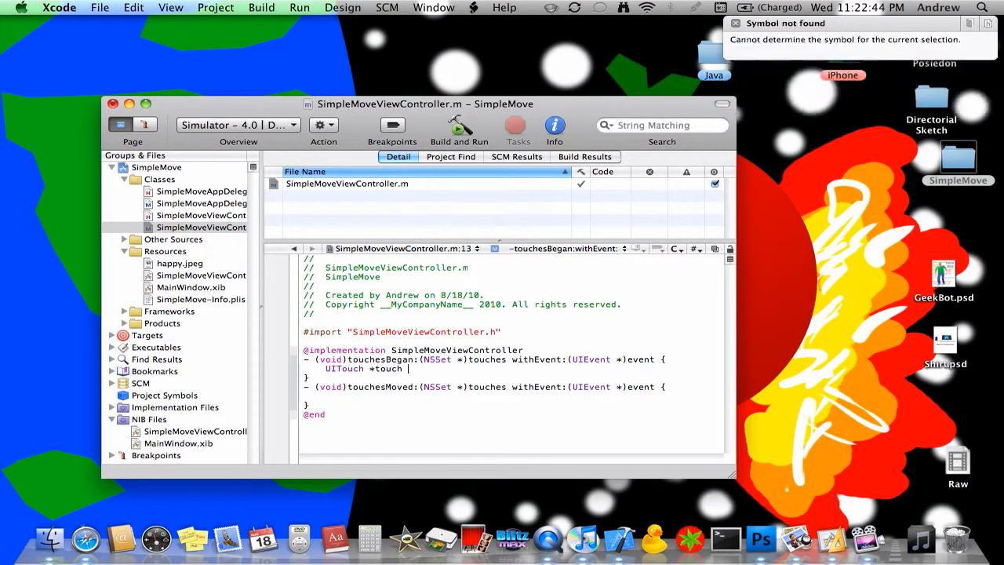
type("= [touches anyObject];")
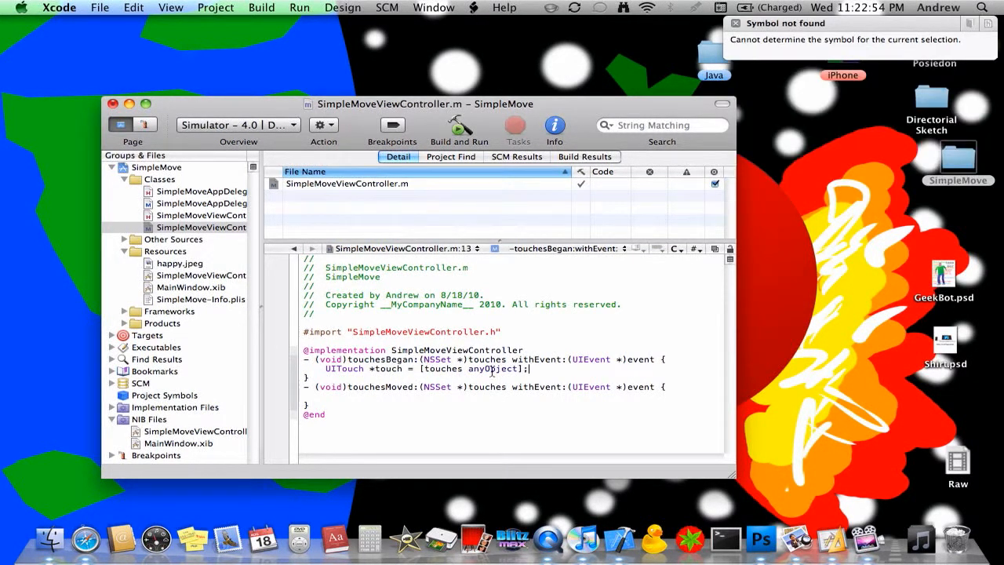
Check Quick Help for touches and NSSet, then start a new line below the touch line
double_click(486, 360)
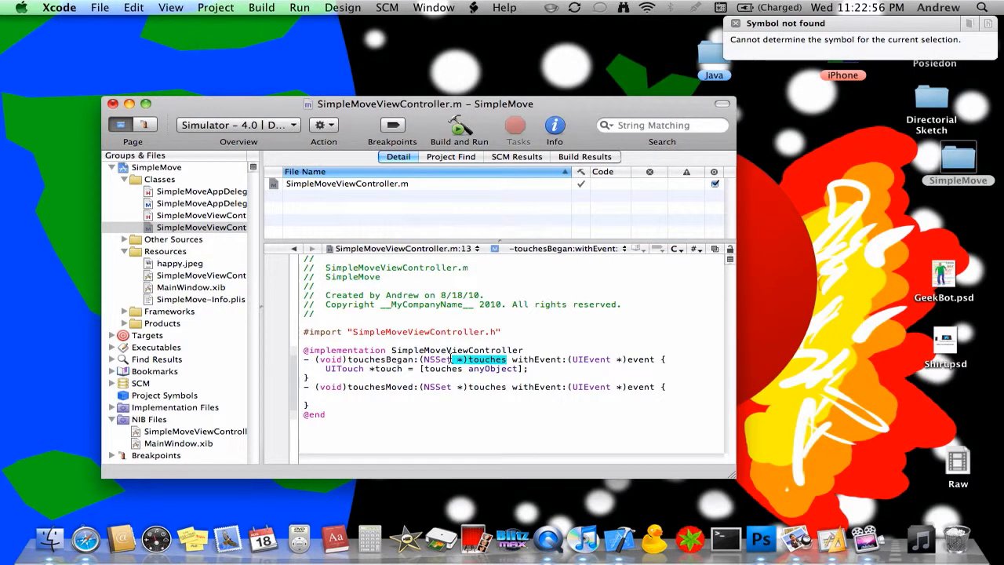
double_click(437, 360)
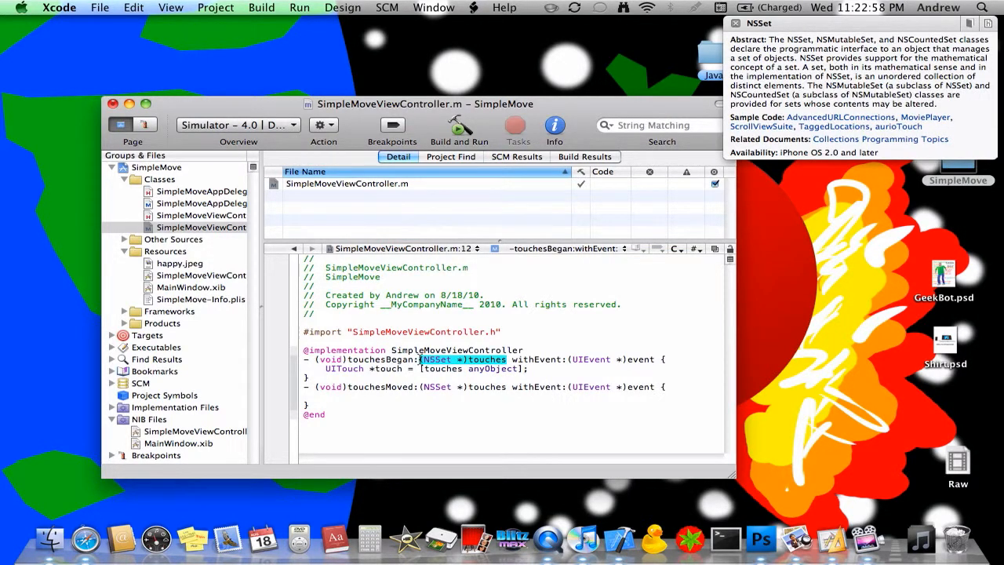
left_click(424, 381)
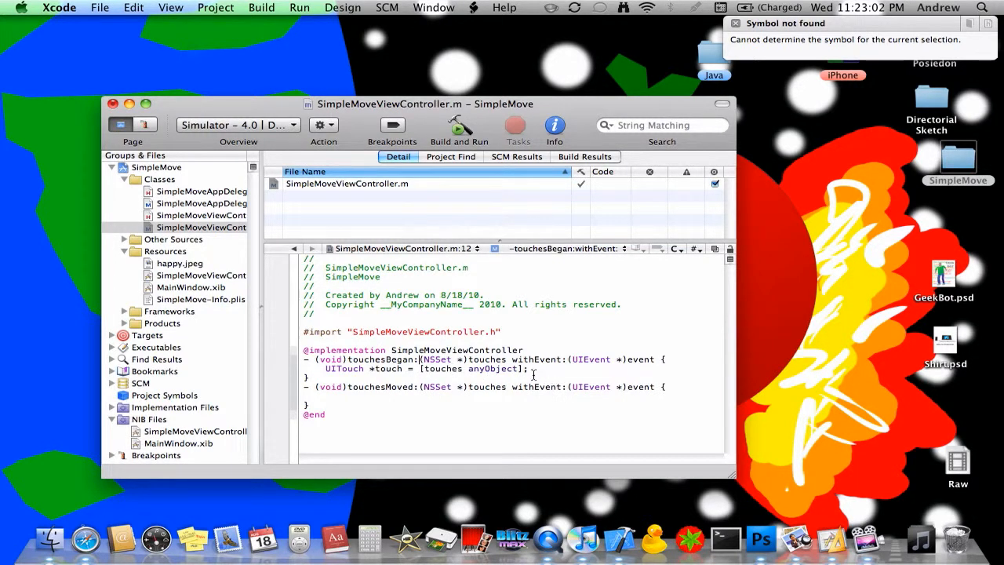
left_click_drag(313, 359, 533, 369)
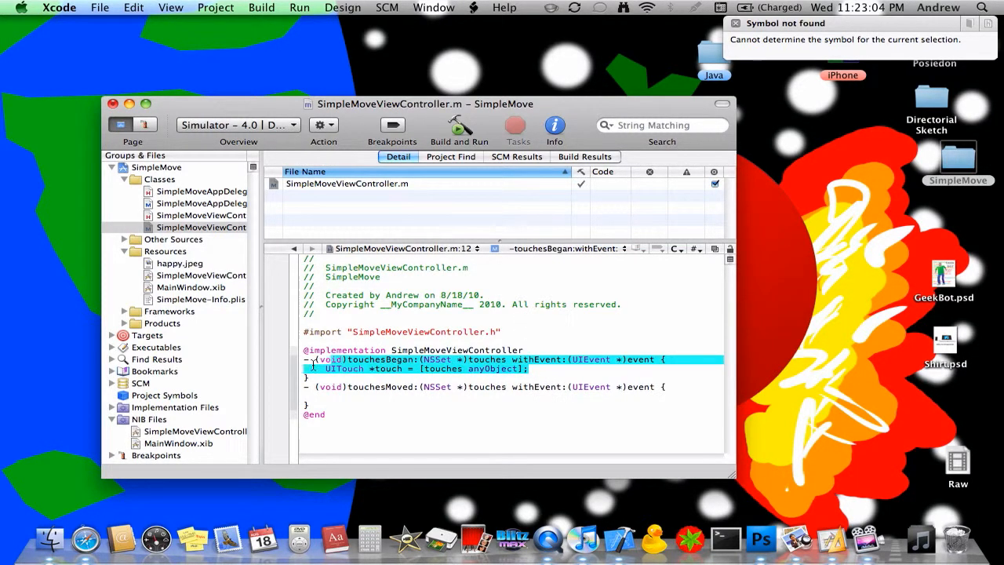
left_click(531, 369)
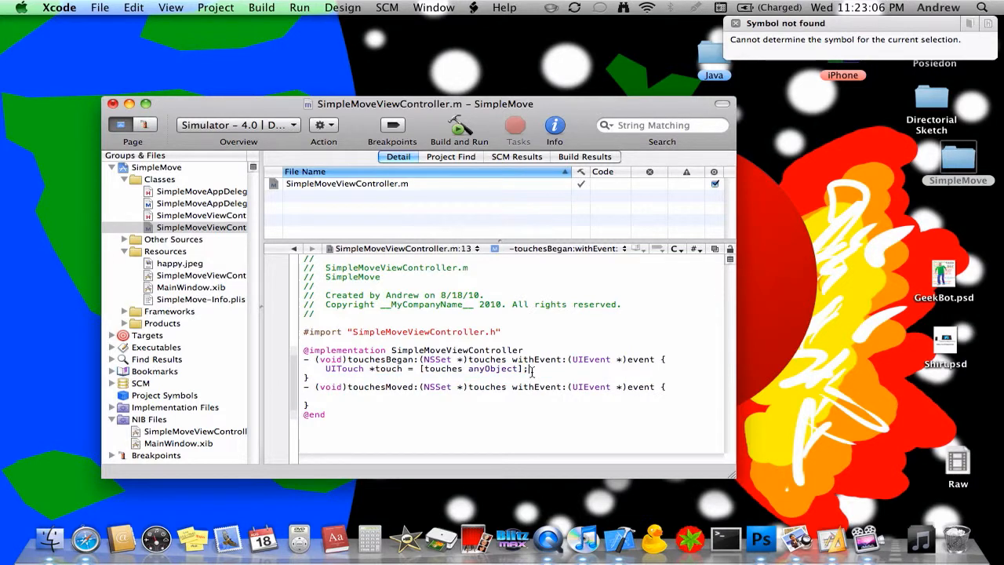
key("Return")
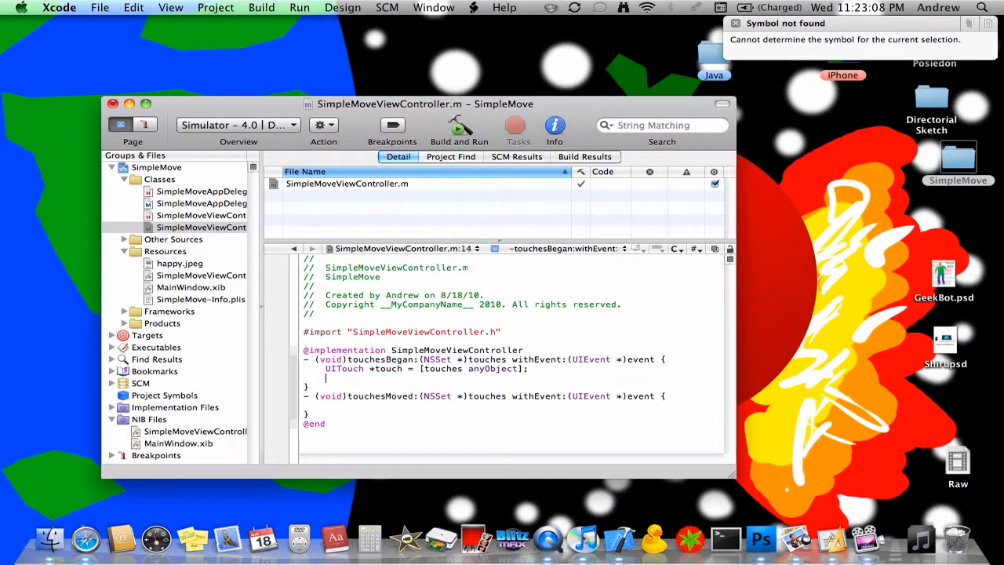
Add [happyView setCenter:[touch locationInView:self.view]]; to touchesBegan and check locationInView in Quick Help
type("[happyView setCe")
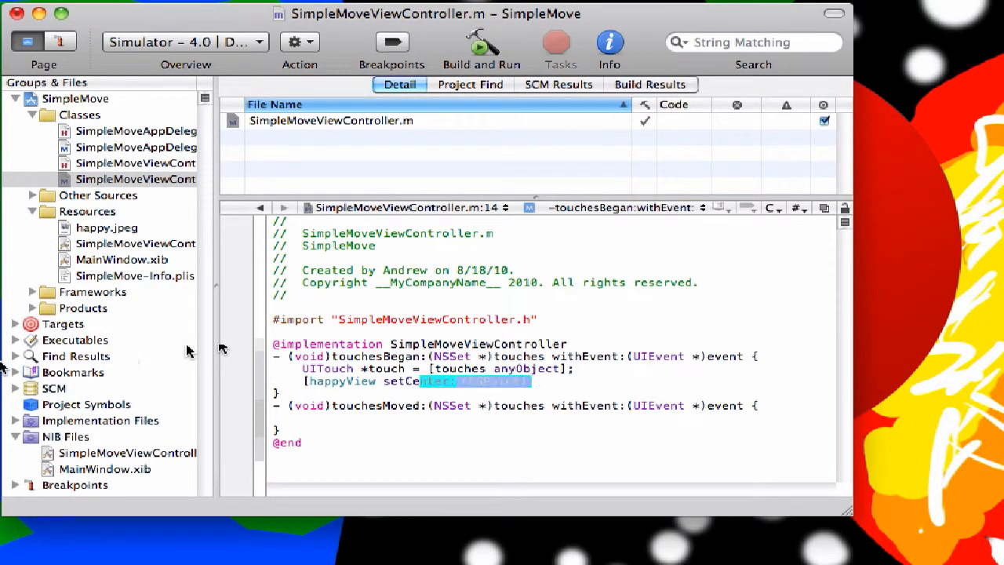
type(":[")
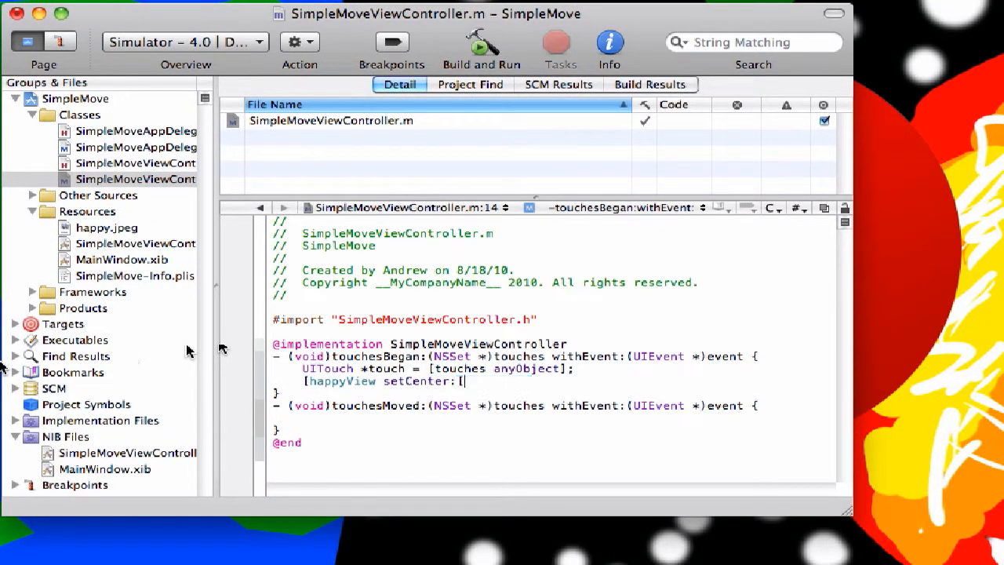
type("touches l")
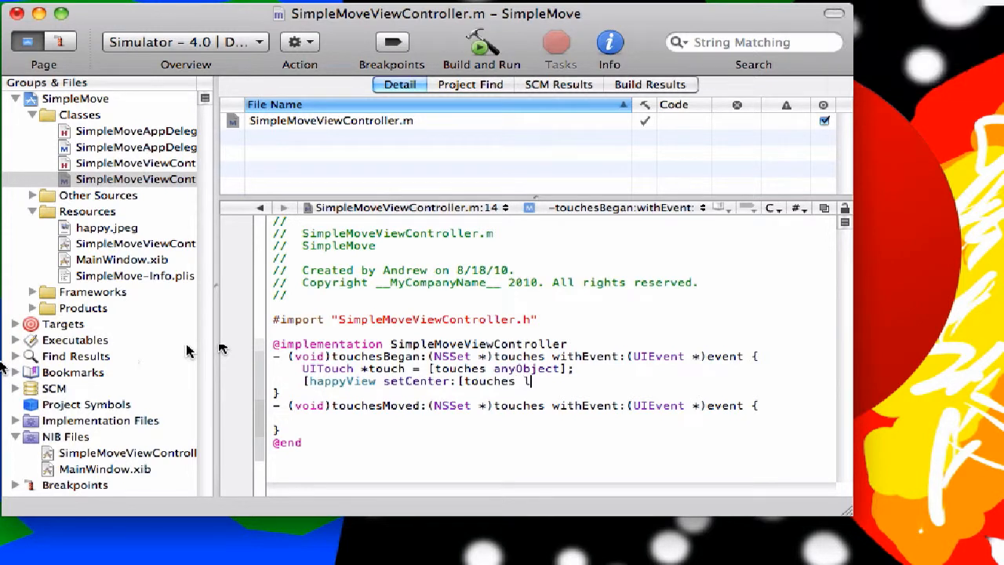
type("ocati")
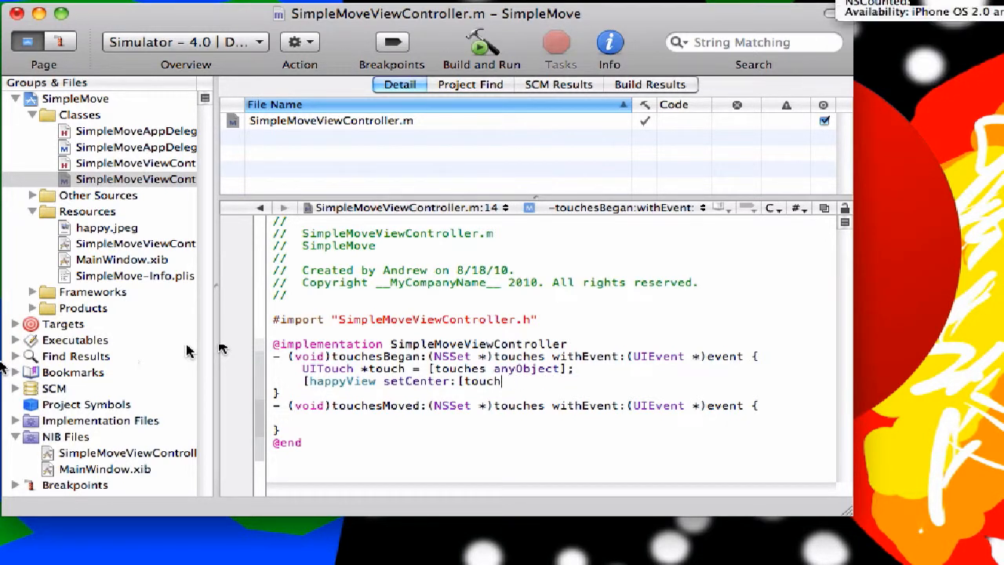
type("locationInView:sel")
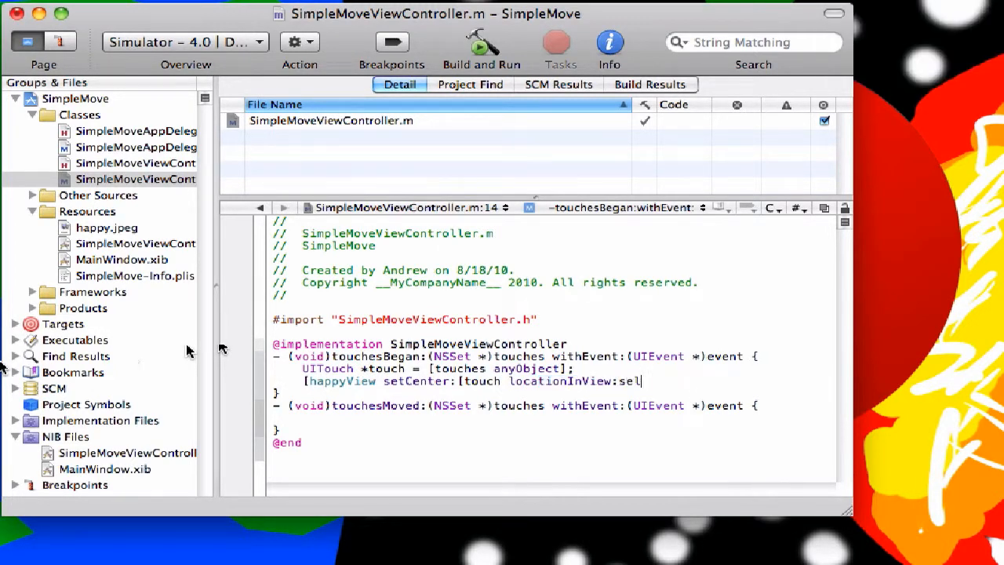
type("f.view];")
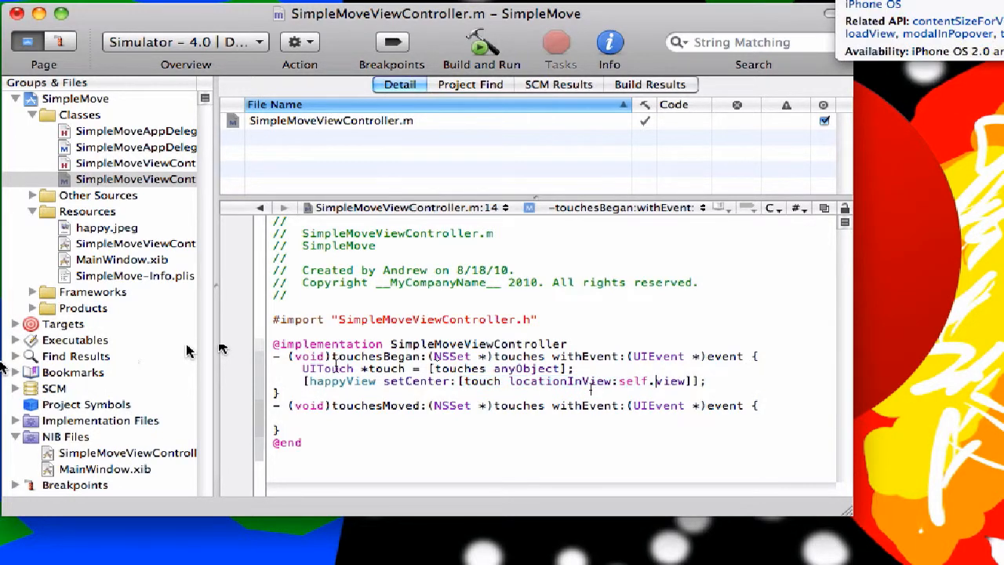
double_click(635, 381)
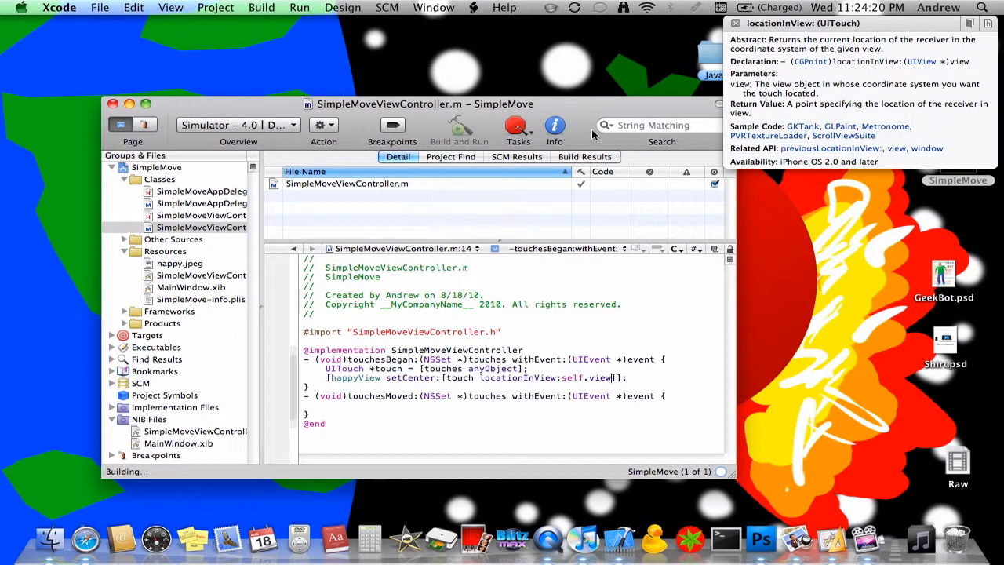
Show Build Results, cancel the running build, and Build and Run SimpleMove again
left_click(584, 156)
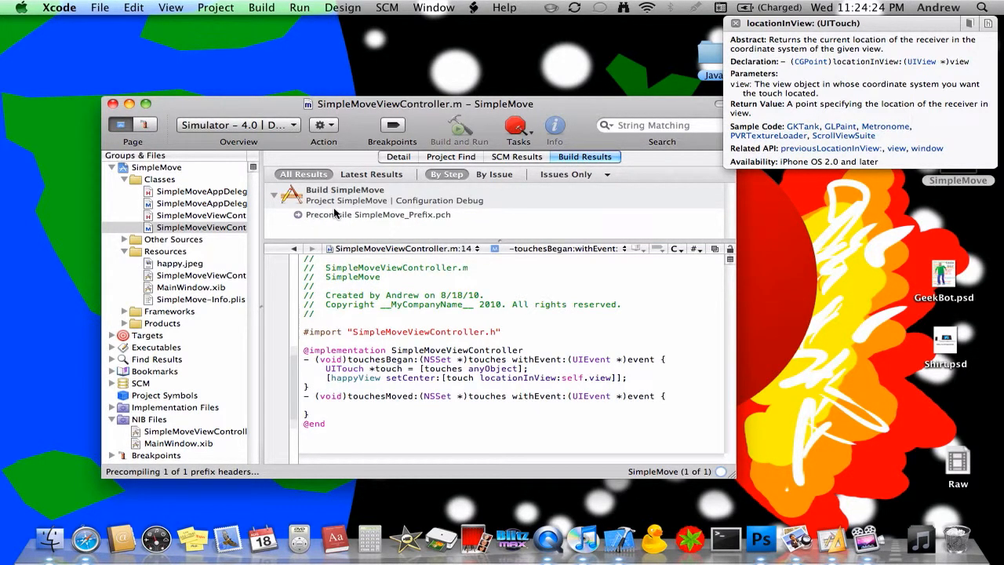
mouse_move(396, 228)
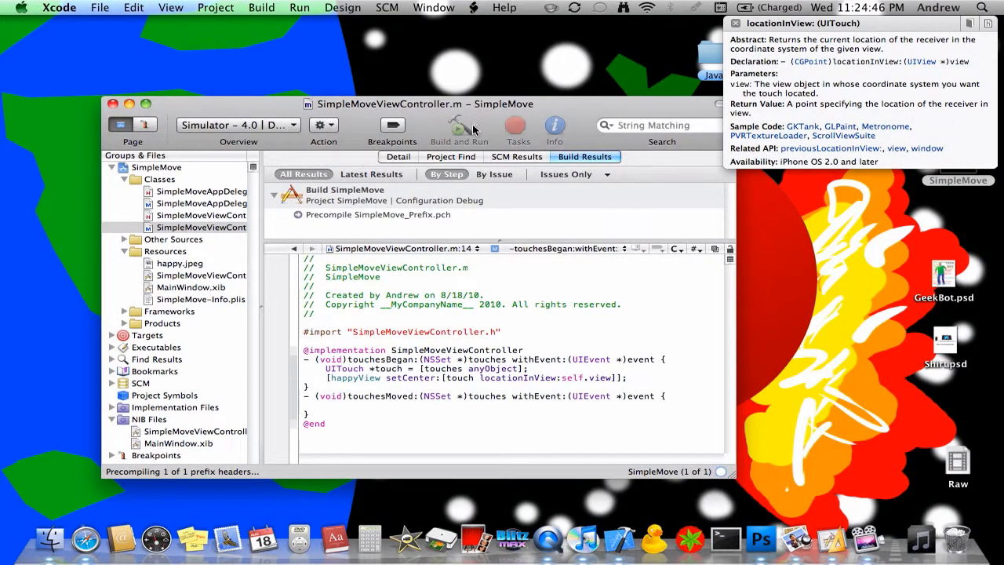
left_click(459, 126)
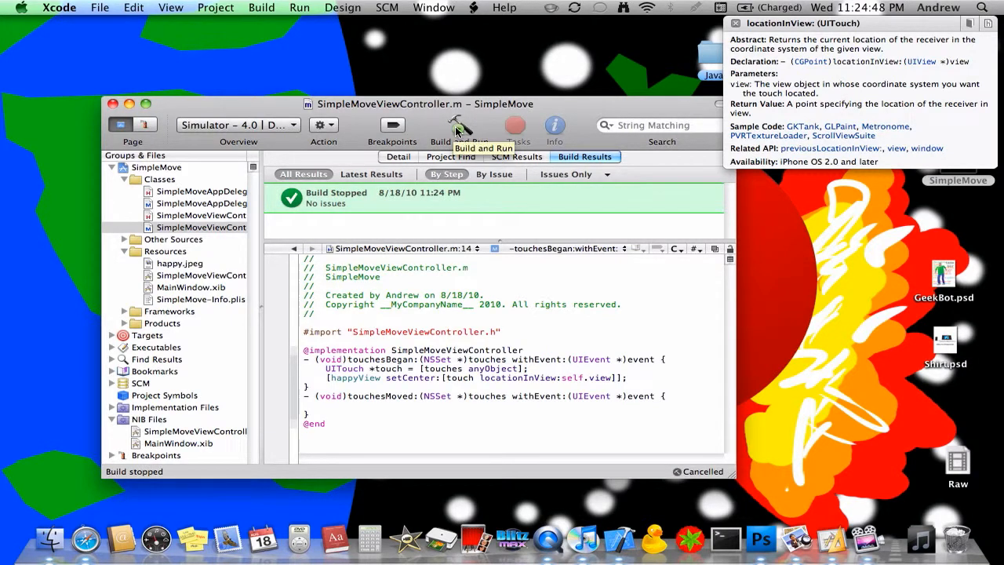
left_click(461, 126)
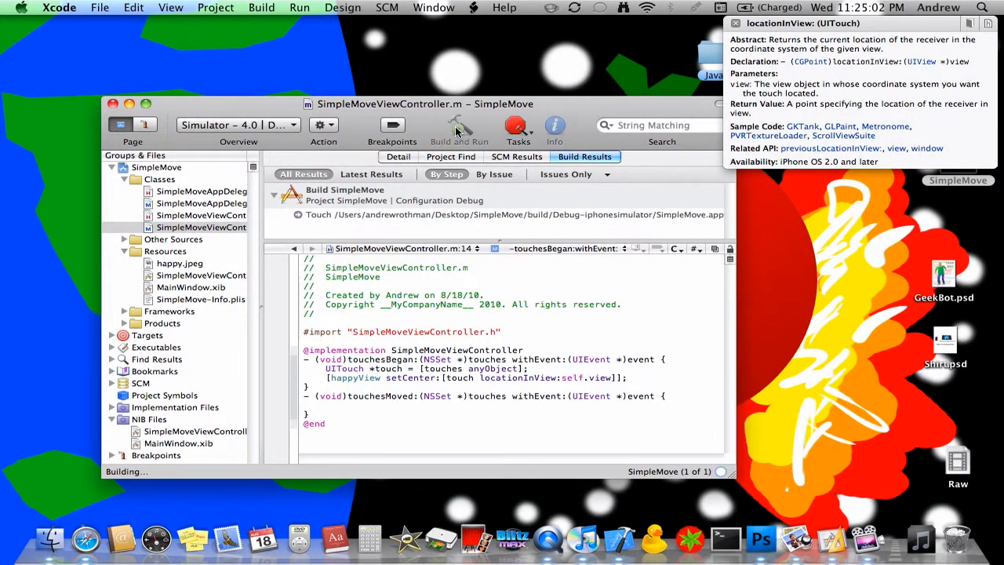
left_click(459, 125)
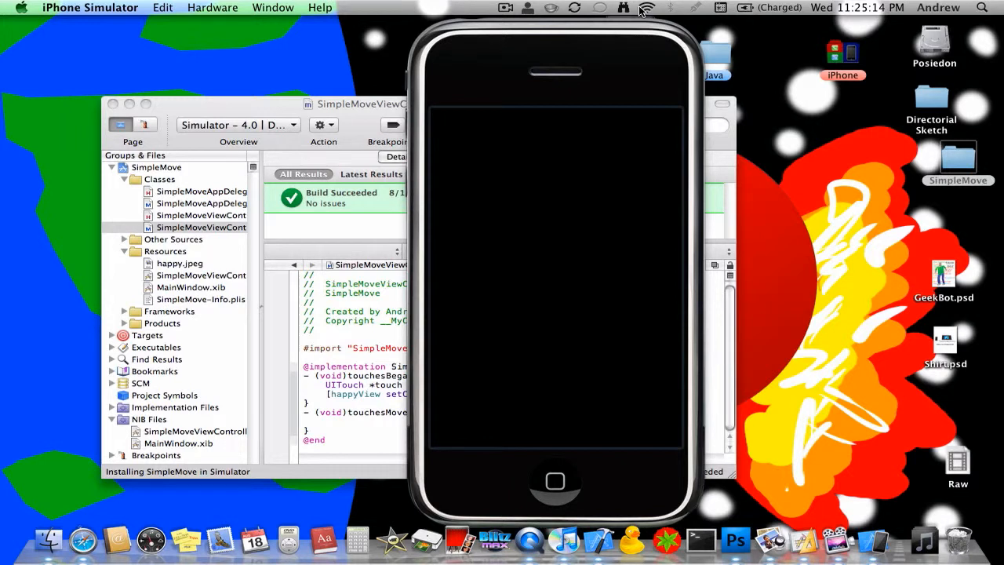
mouse_move(631, 73)
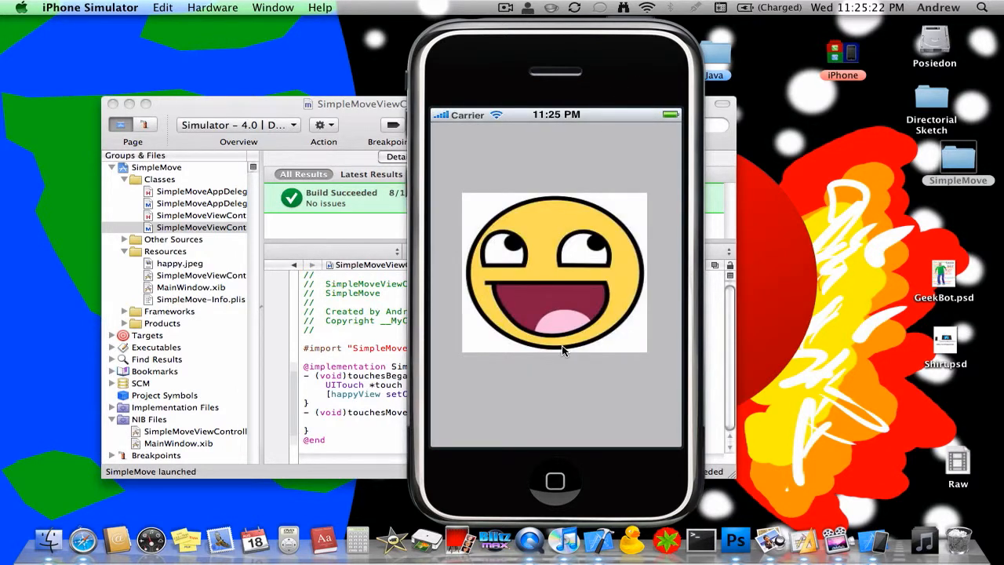
Drag across the simulator screen to test whether the happy face moves
left_click_drag(555, 273, 610, 186)
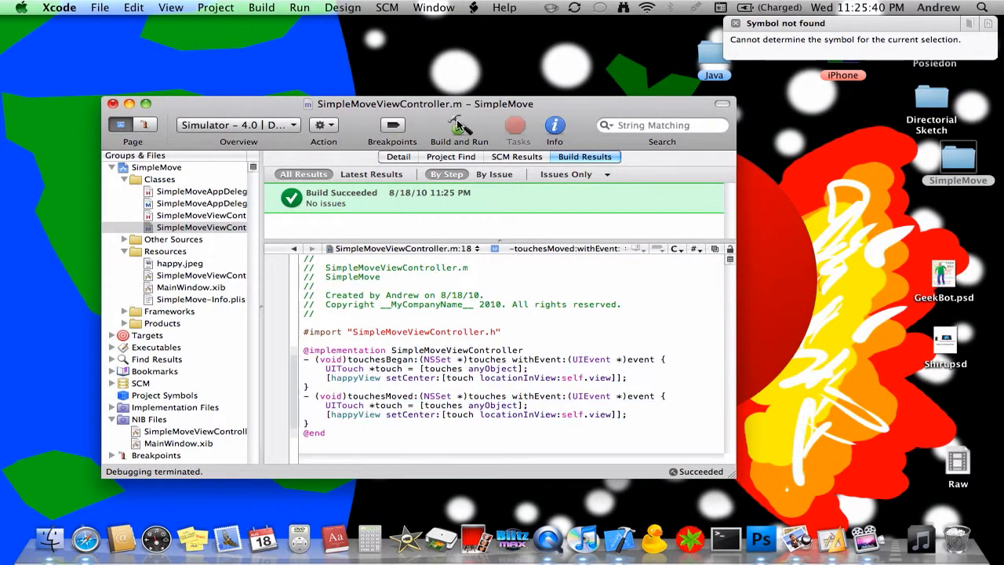
Build and Run the updated SimpleMove with touch-following code in touchesMoved
left_click(459, 126)
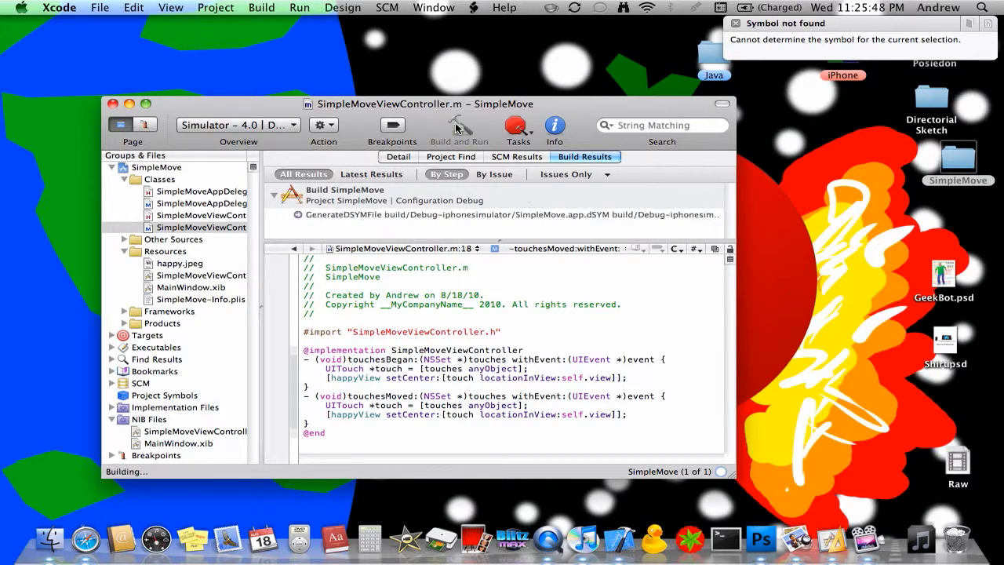
left_click(458, 125)
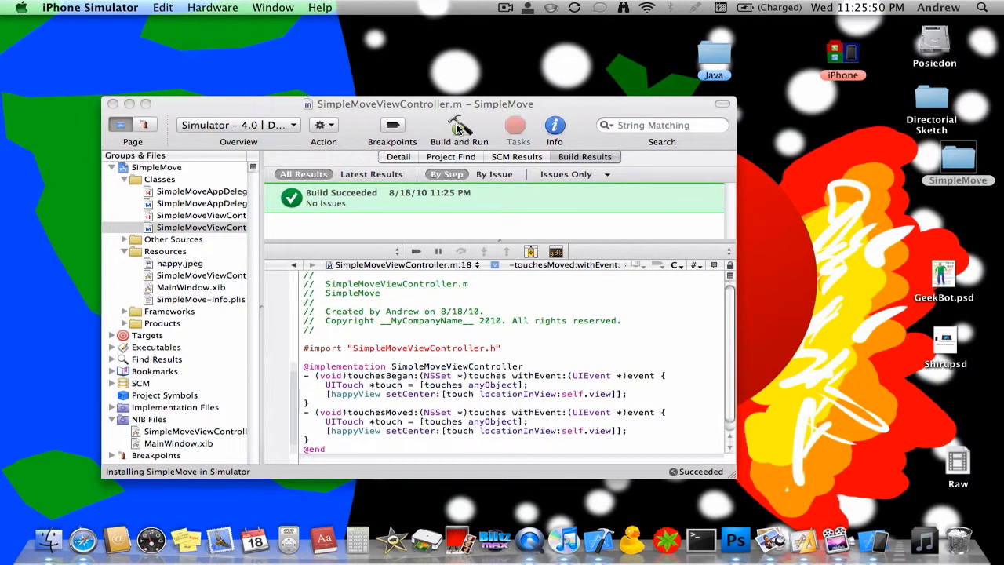
Bring the Simulator forward and drag upward to make the smiley follow the touch
left_click(458, 125)
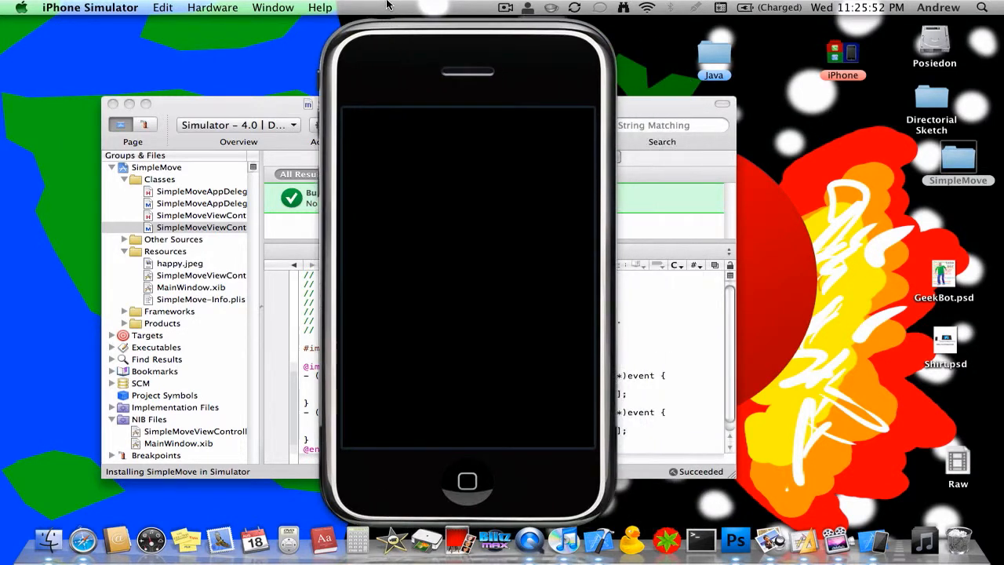
mouse_move(486, 283)
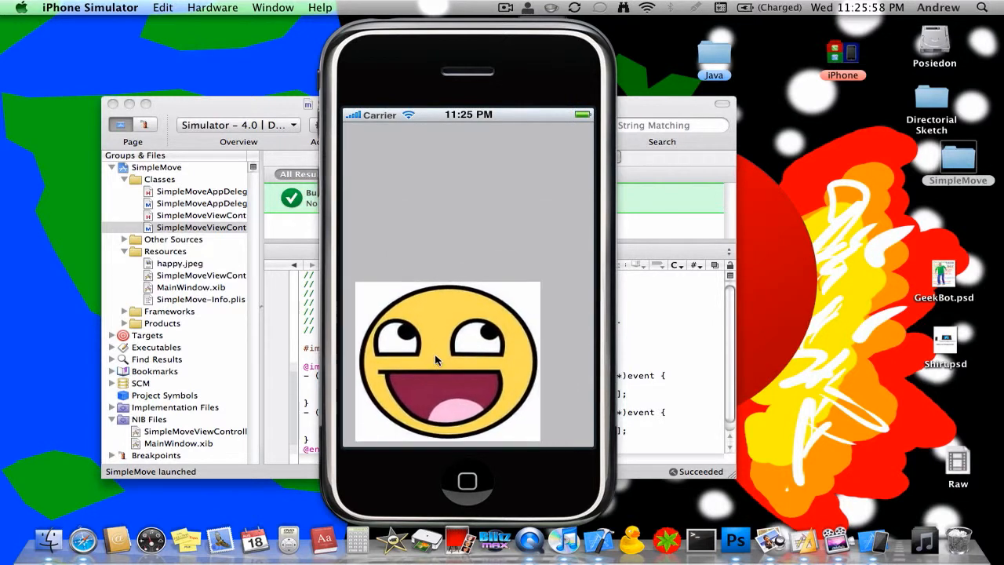
left_click_drag(447, 361, 416, 243)
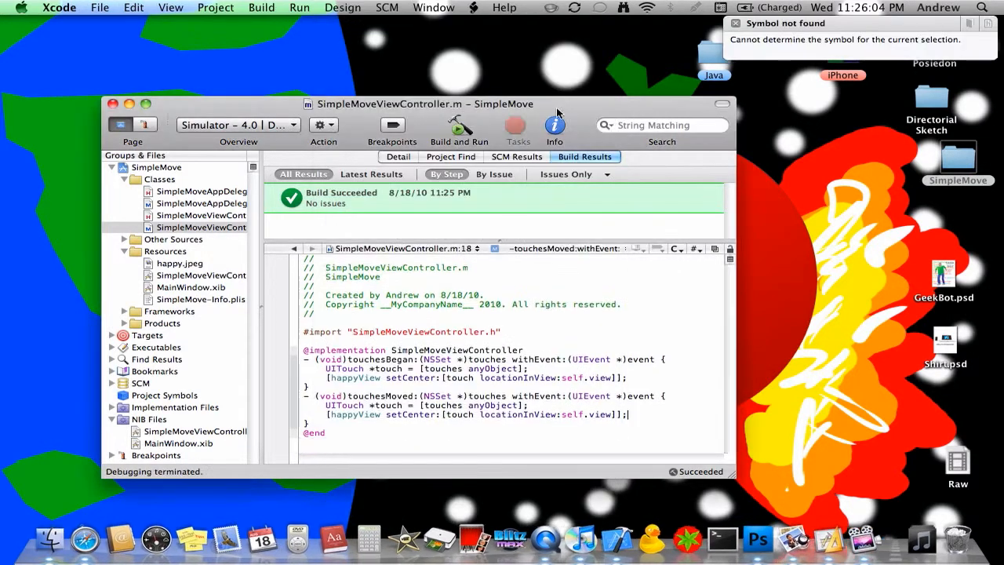
mouse_move(603, 51)
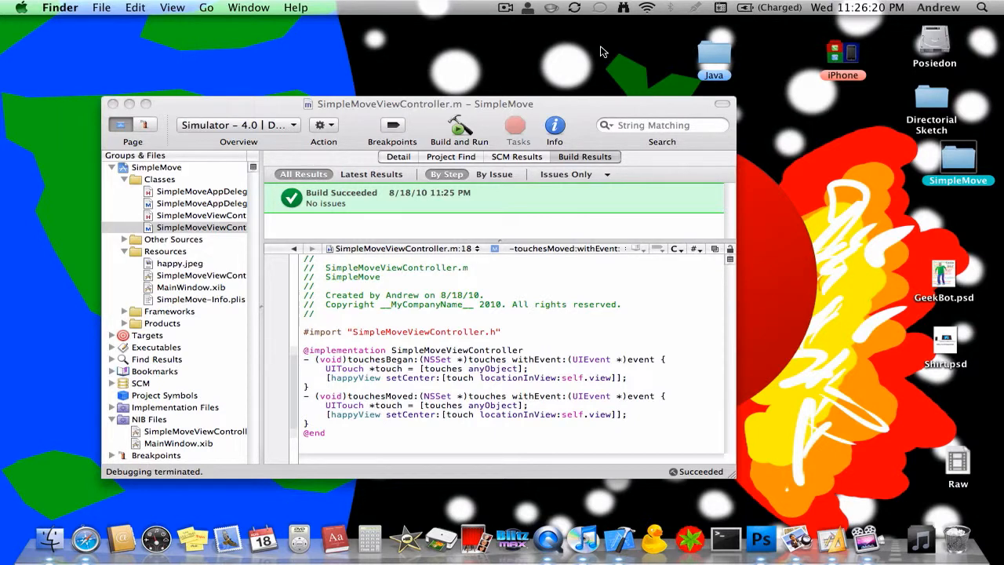
left_click(506, 7)
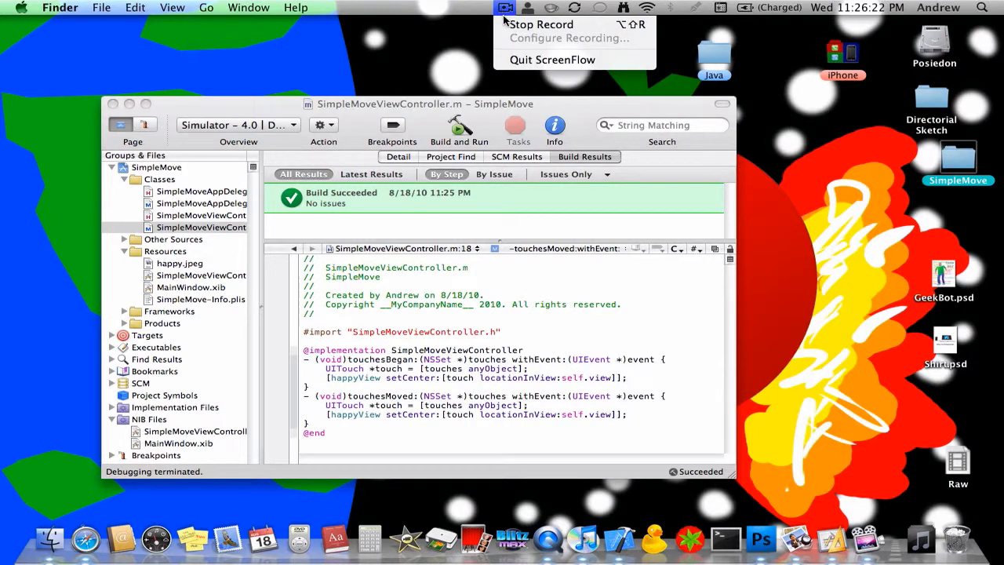